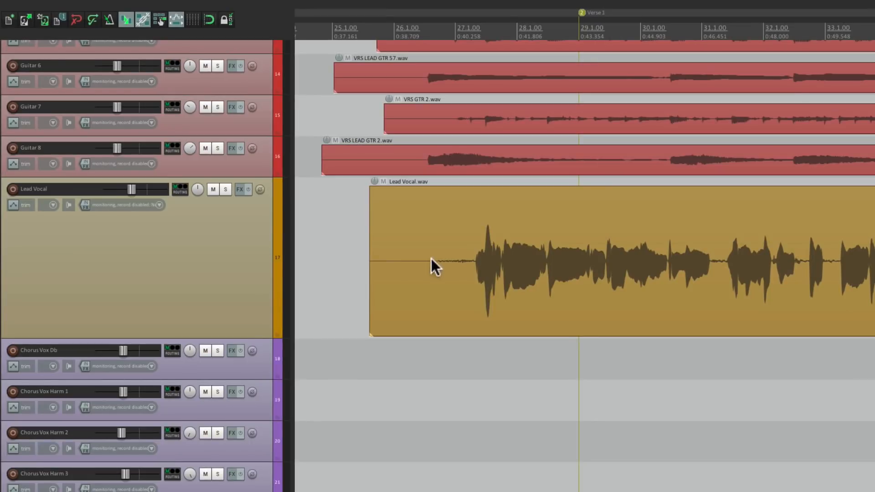
mouse_move(416, 268)
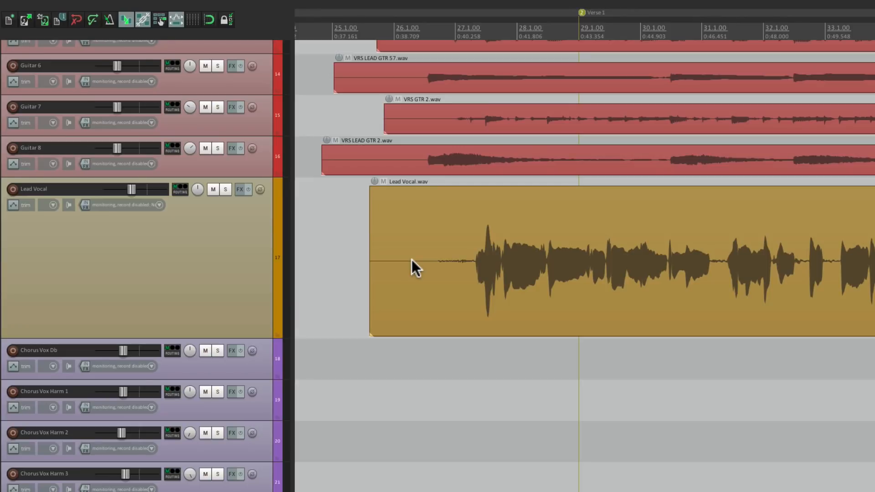
Step: Bring up the Add FX plugin browser for the Lead Vocal track
left_click(240, 189)
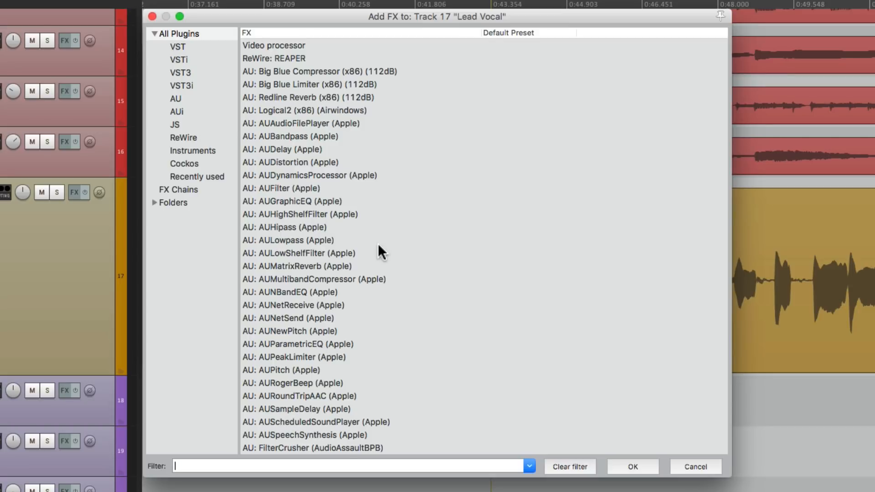
mouse_move(217, 159)
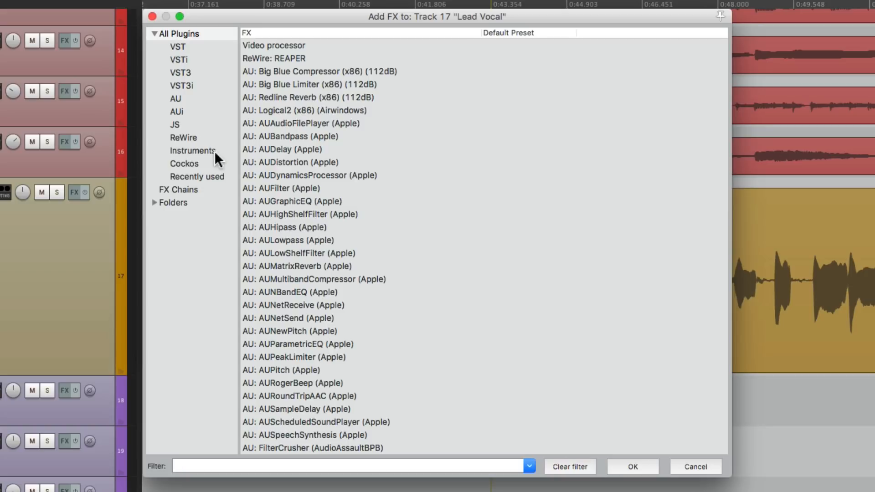
Step: In the Cockos folder, assign ReaGate the Ctrl+G shortcut and confirm it
left_click(184, 163)
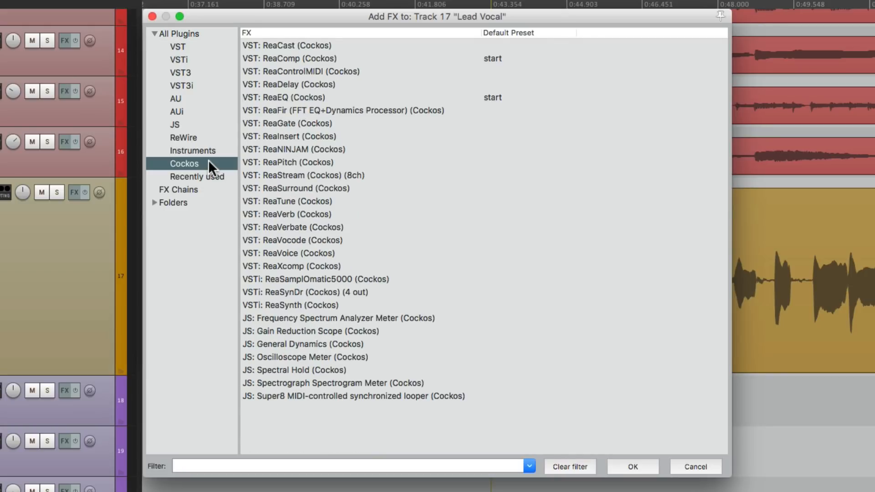
left_click(295, 123)
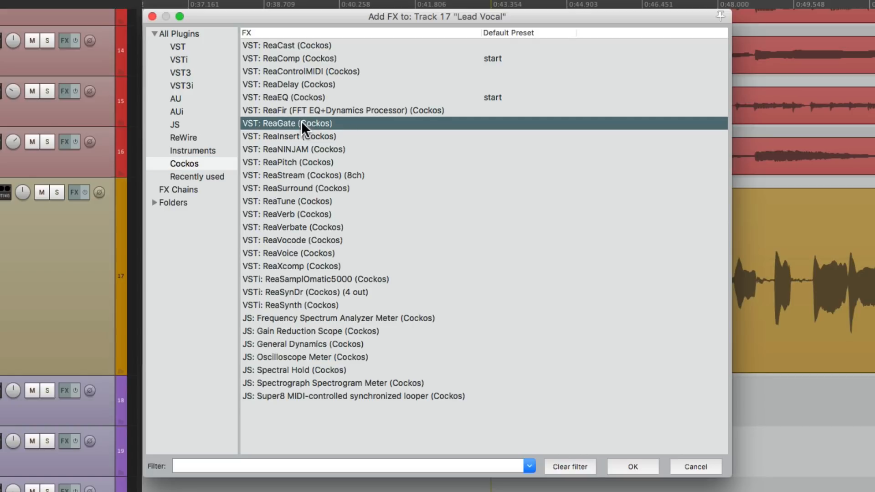
right_click(302, 128)
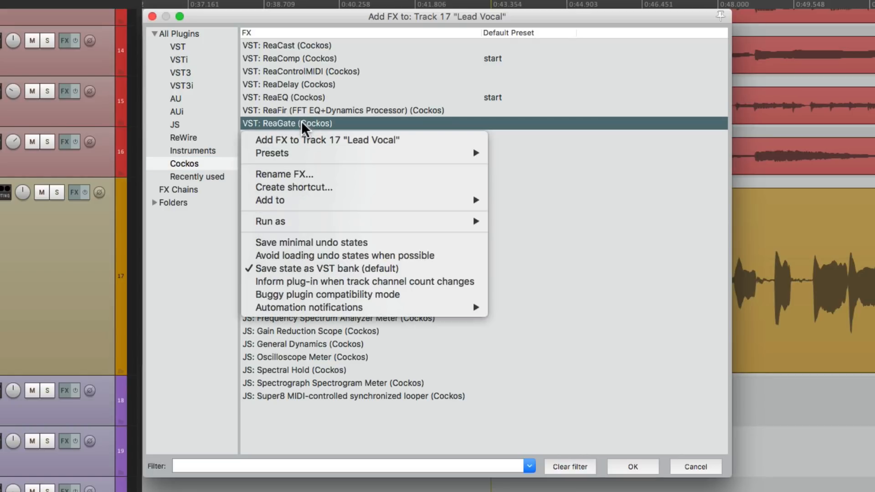
mouse_move(330, 190)
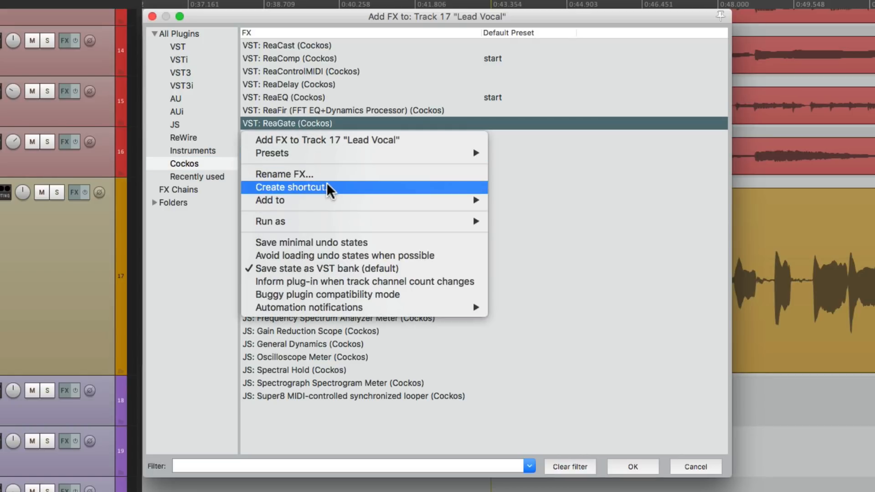
left_click(289, 188)
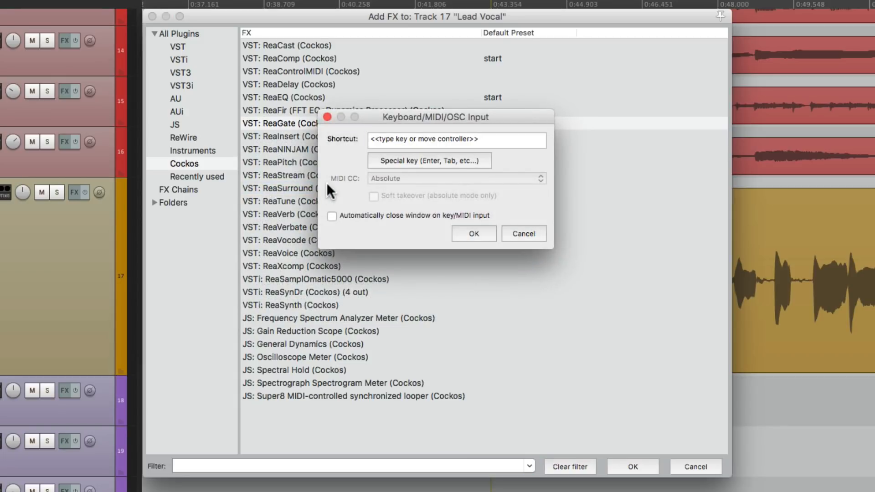
key("ctrl+g")
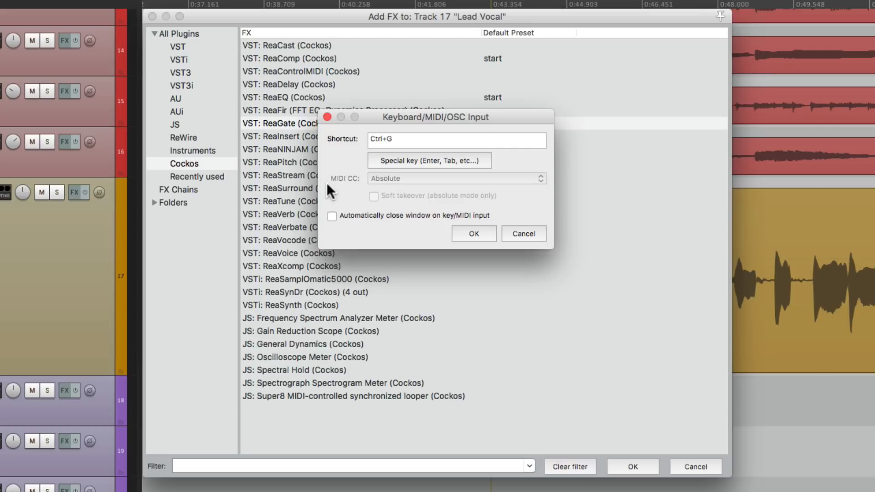
mouse_move(459, 234)
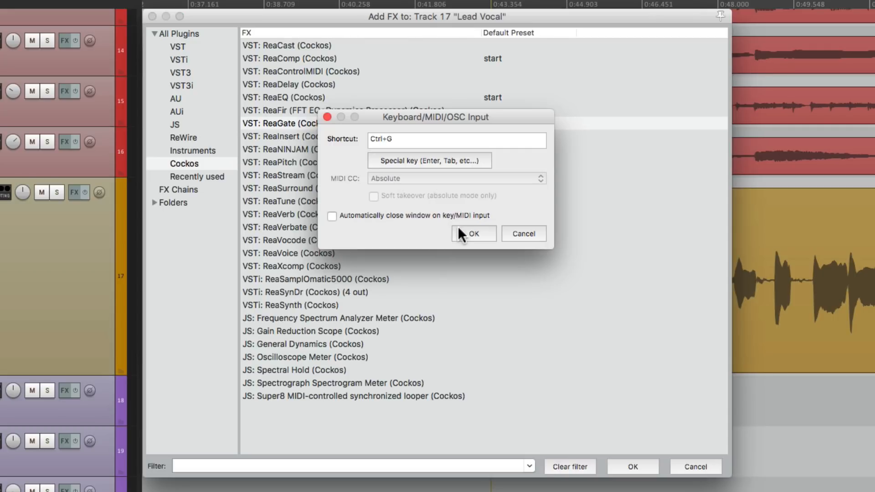
left_click(472, 233)
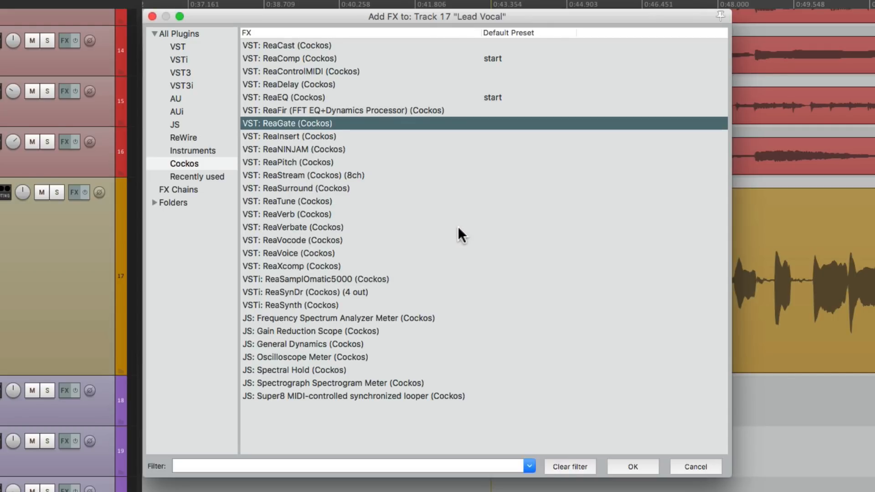
Step: Assign ReaComp the Ctrl+C shortcut and begin a shortcut for ReaEQ
left_click(297, 59)
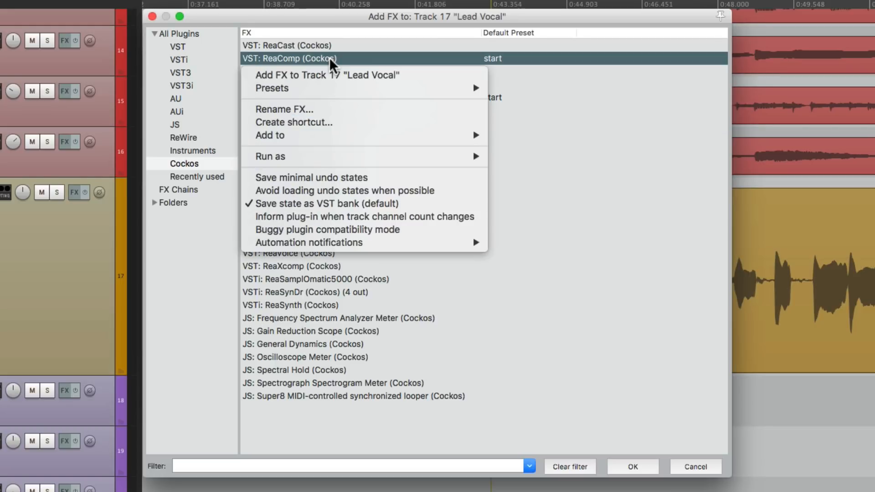
left_click(294, 122)
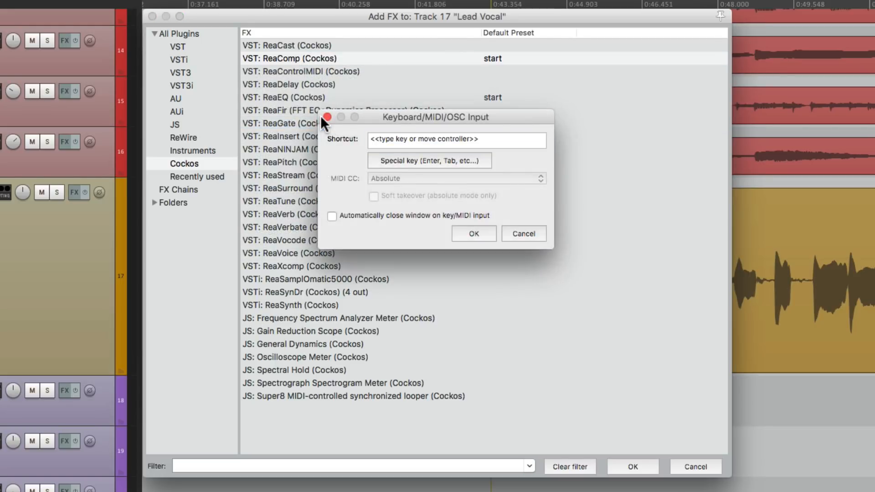
key("Ctrl+C")
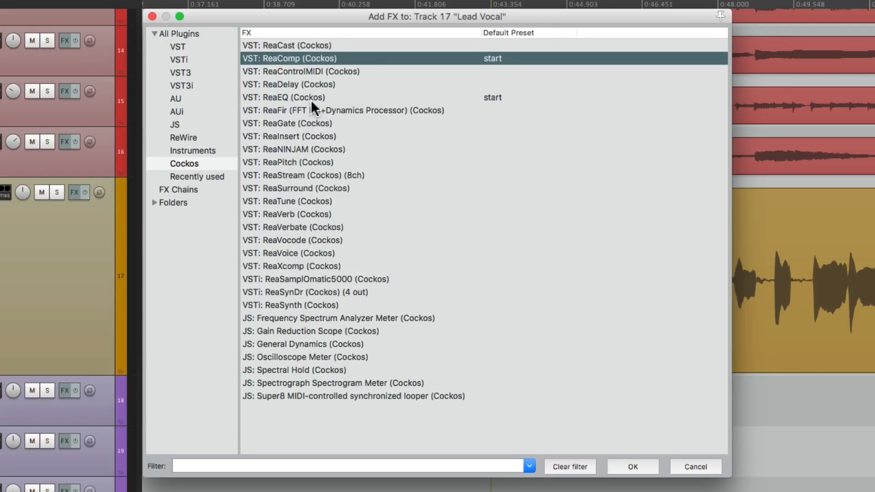
right_click(287, 96)
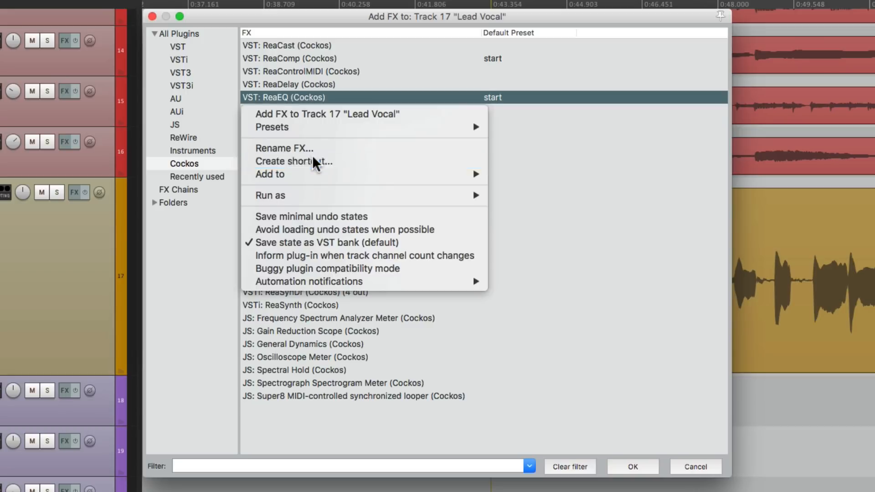
left_click(294, 161)
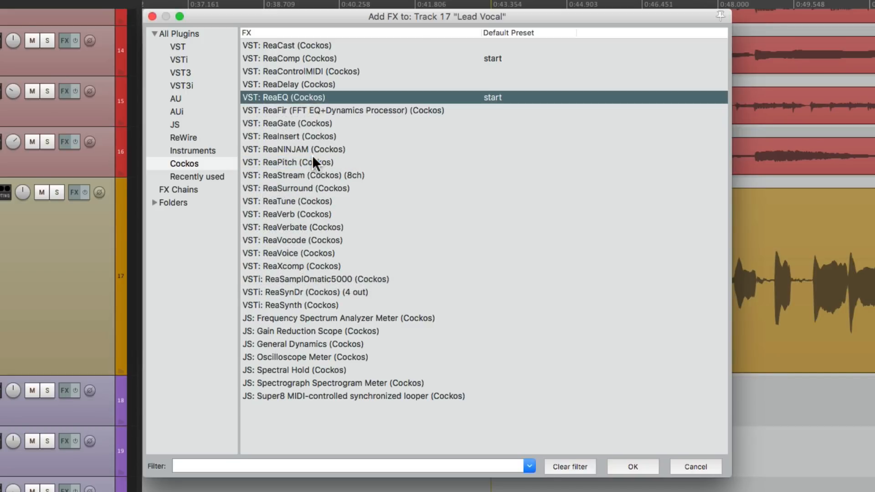
mouse_move(394, 178)
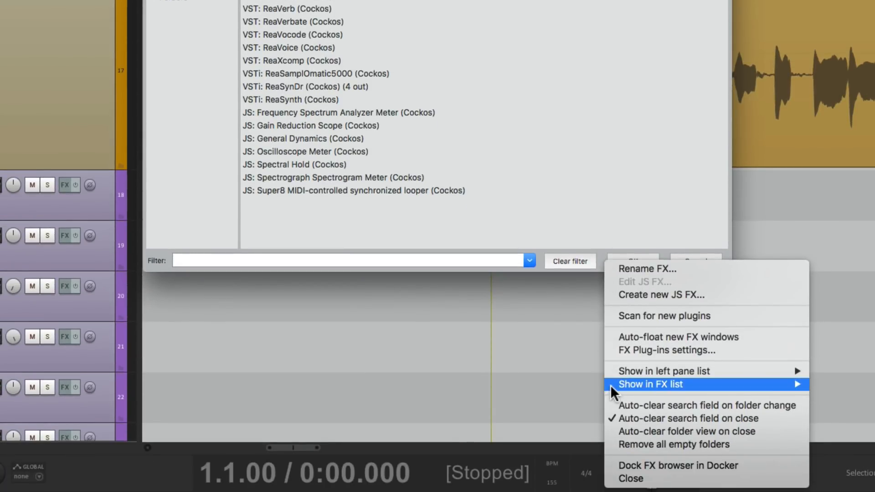
mouse_move(658, 384)
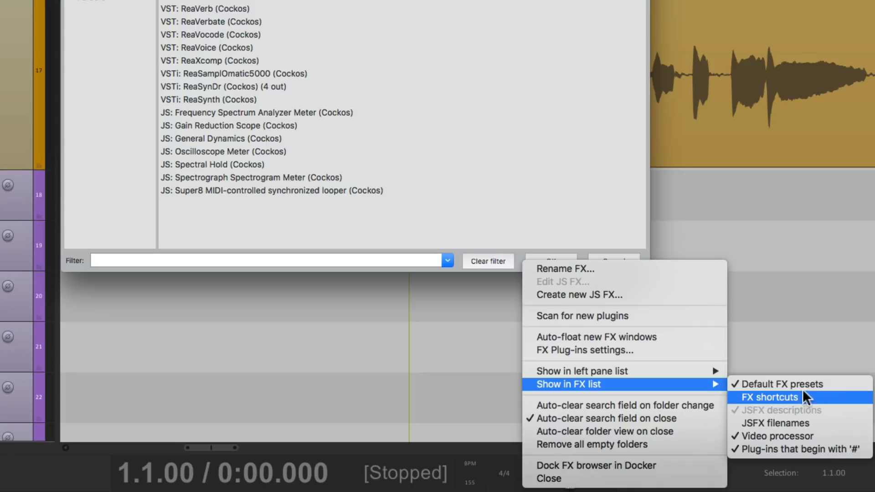
mouse_move(826, 411)
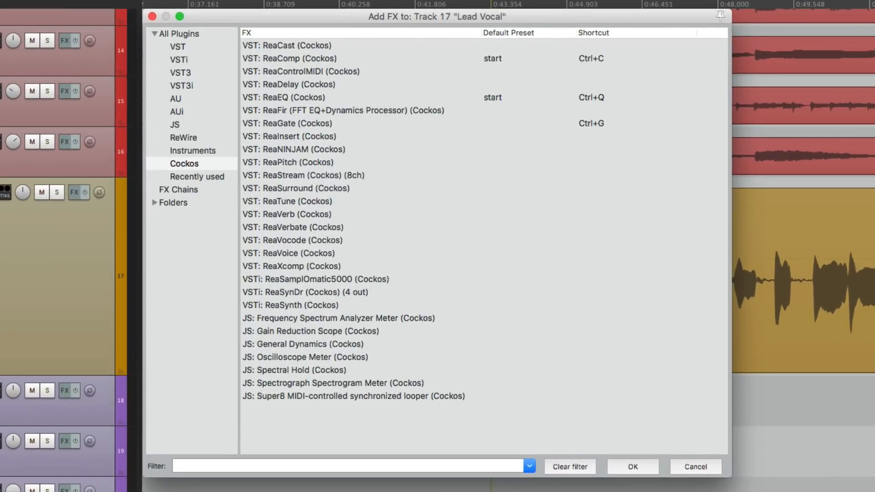
mouse_move(631, 96)
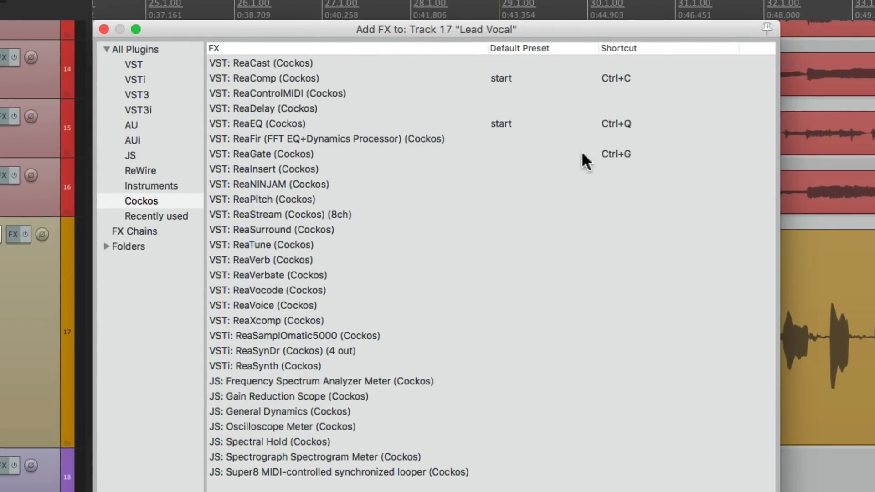
mouse_move(591, 135)
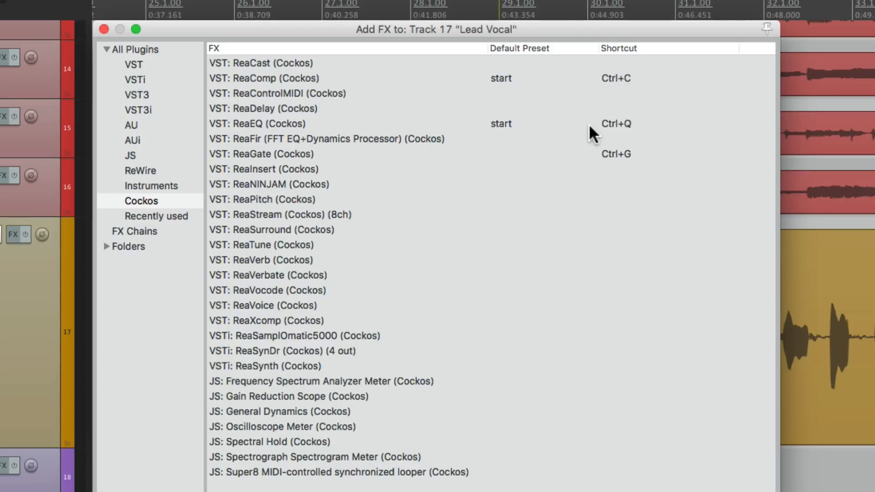
mouse_move(559, 83)
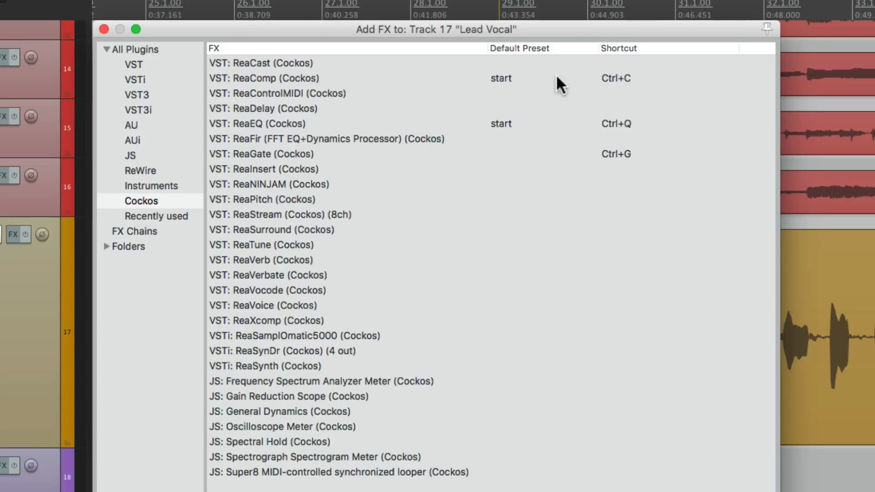
mouse_move(359, 86)
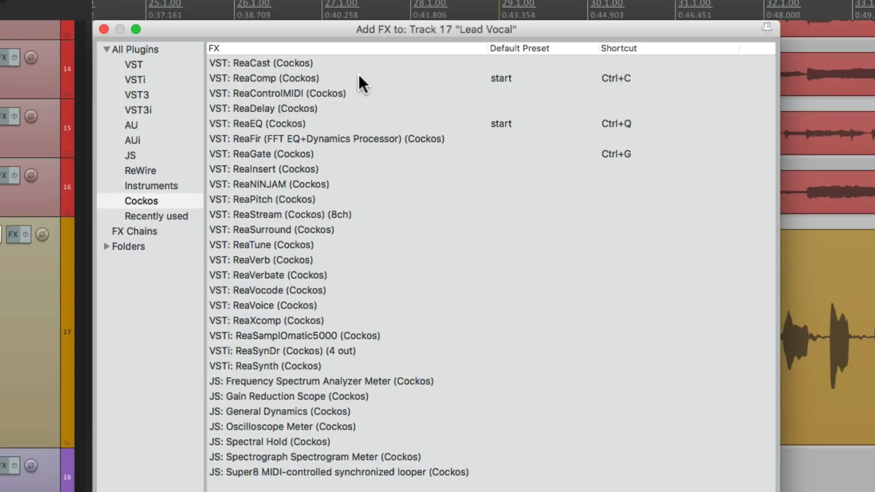
mouse_move(420, 255)
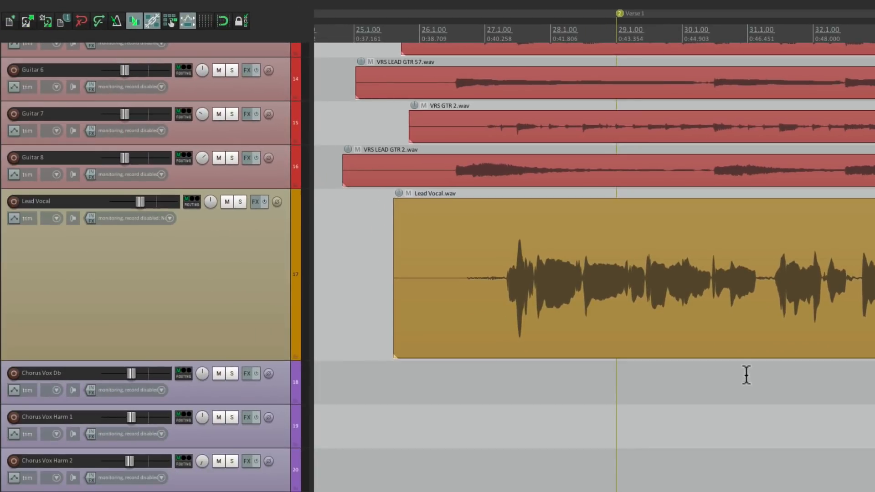
mouse_move(492, 240)
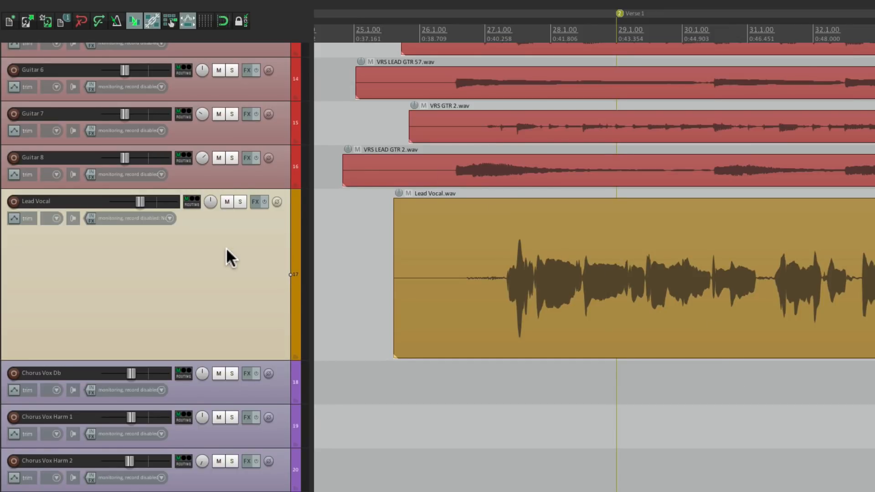
Step: Select Lead Vocal, add ReaGate and ReaComp by shortcut, and show its effects
left_click(255, 202)
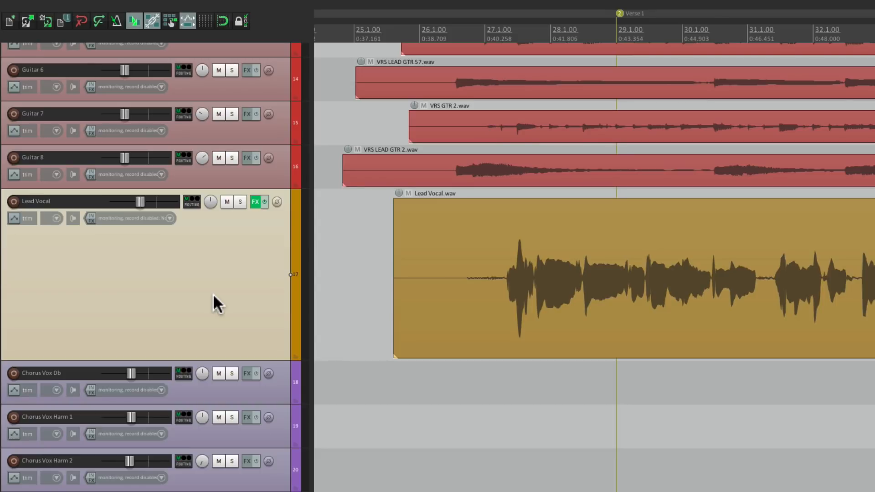
left_click(255, 201)
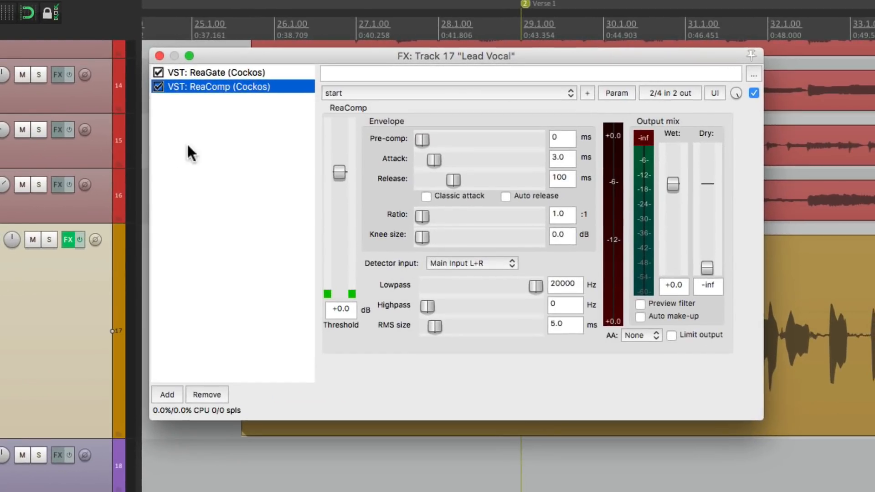
mouse_move(270, 73)
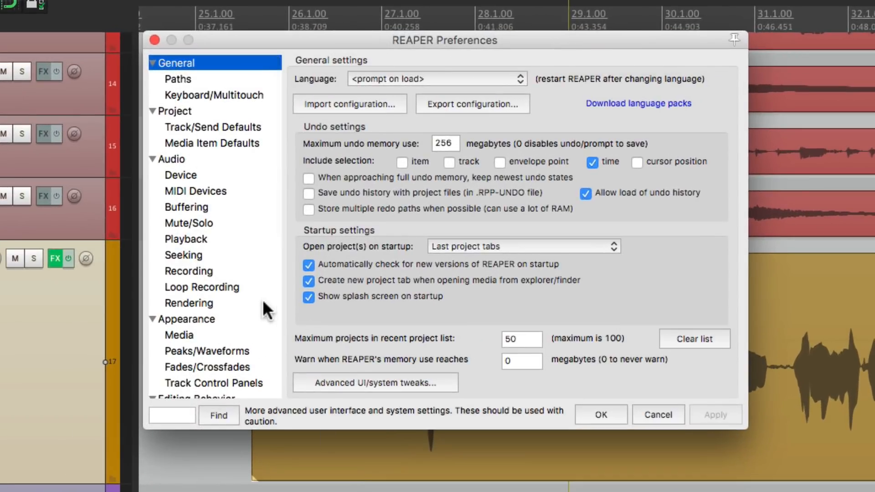
Step: Show the Plug-ins page of REAPER Preferences and review its options
scroll("down", 3)
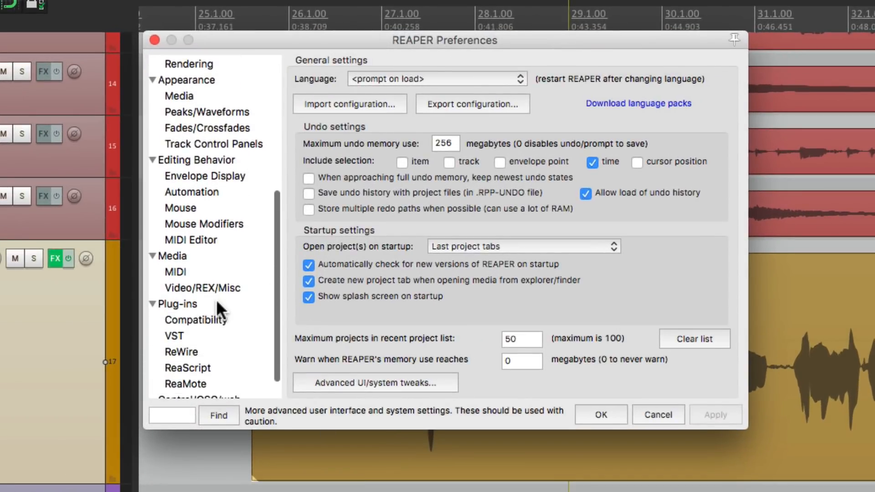
left_click(177, 305)
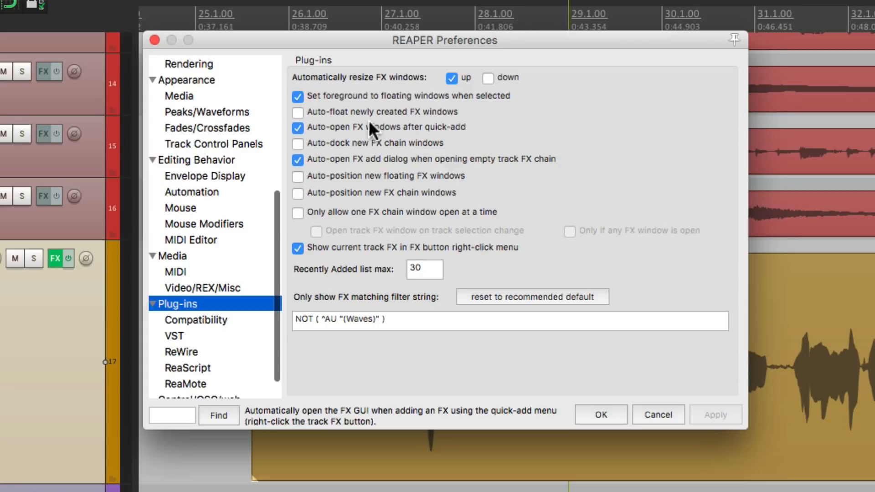
mouse_move(339, 142)
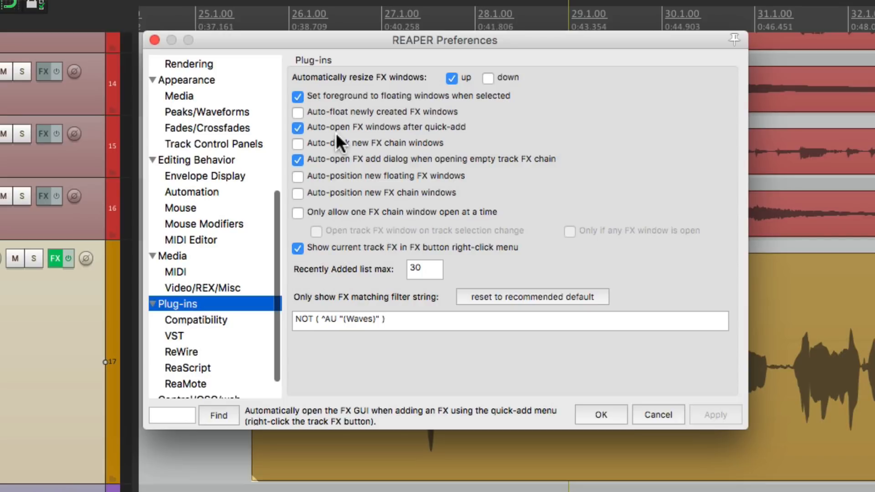
left_click(297, 126)
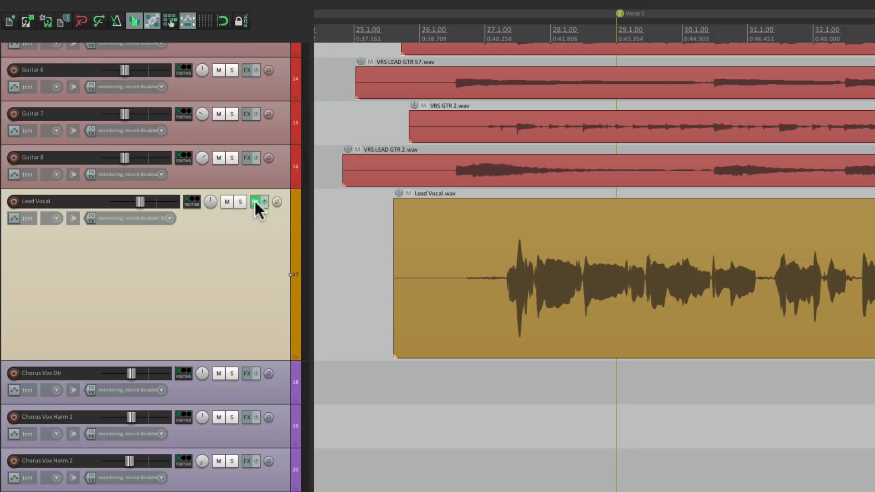
left_click(255, 201)
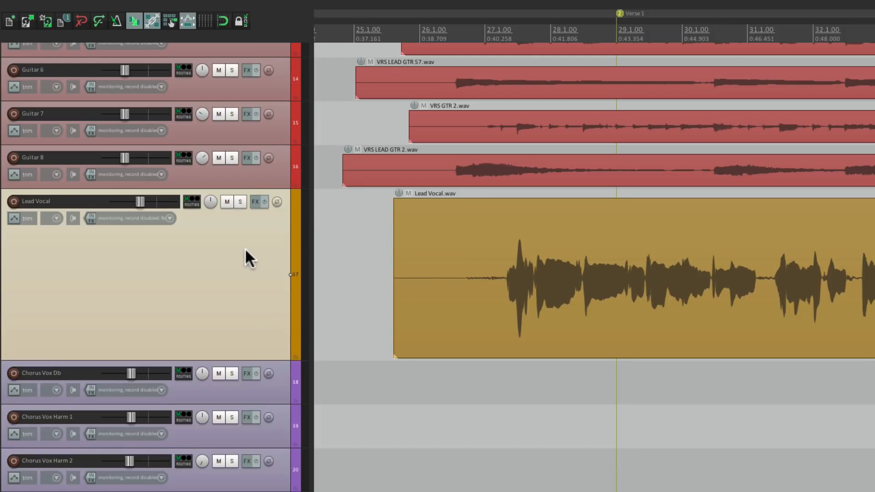
left_click(255, 202)
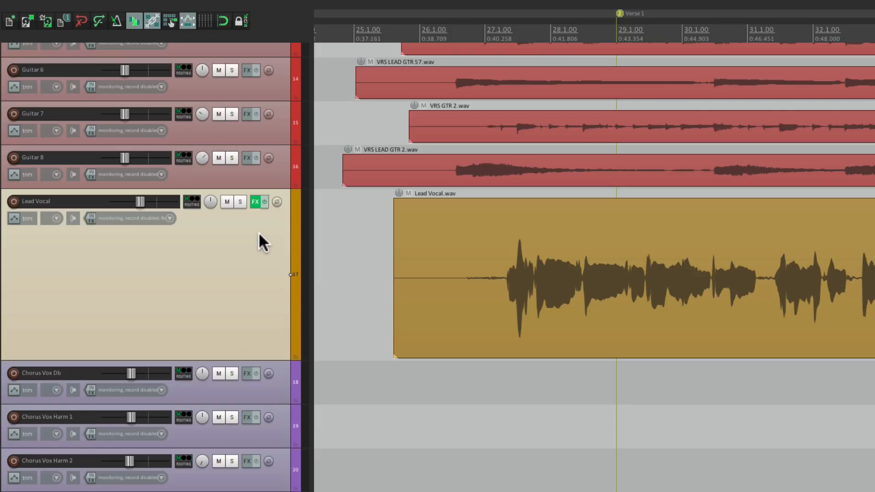
mouse_move(265, 220)
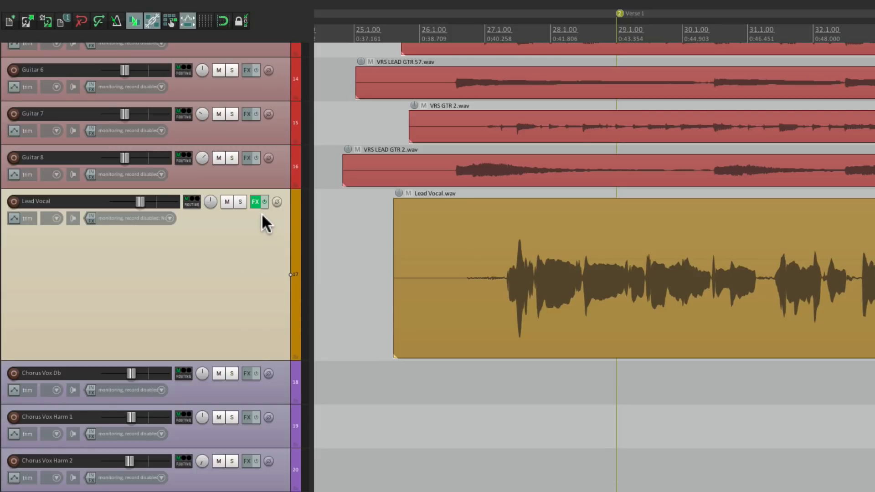
left_click(255, 202)
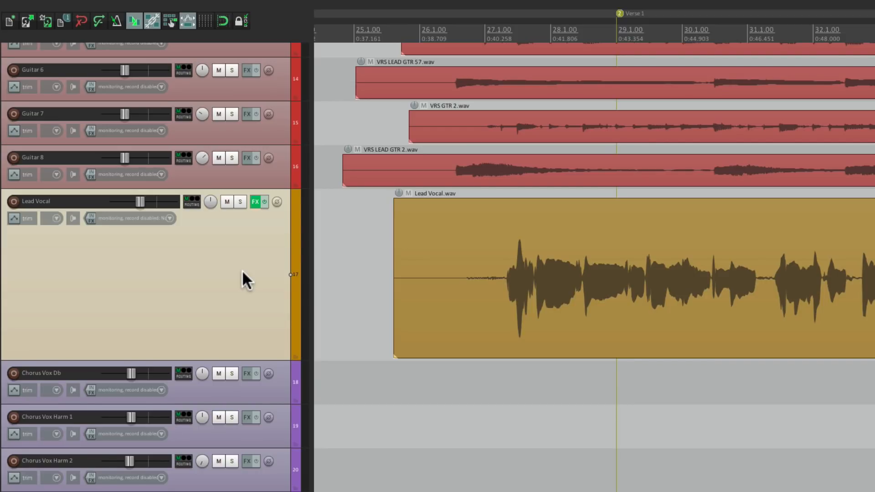
left_click(256, 201)
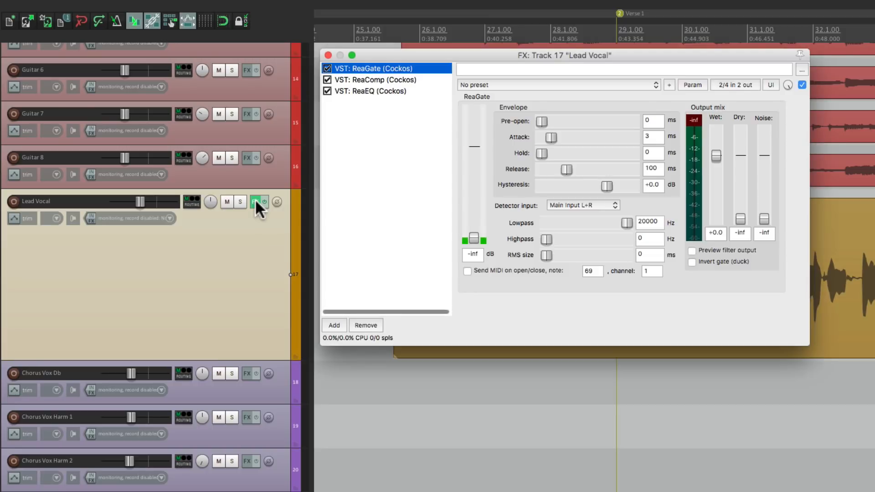
mouse_move(401, 160)
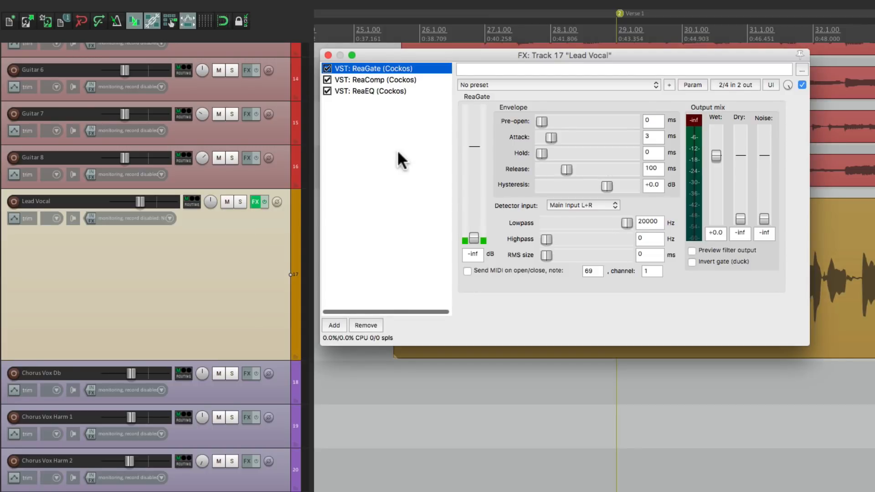
left_click(328, 55)
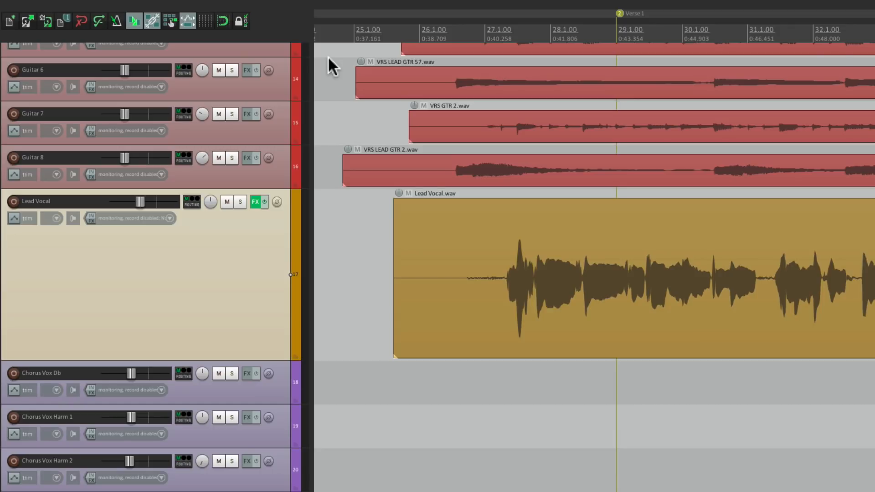
left_click(255, 201)
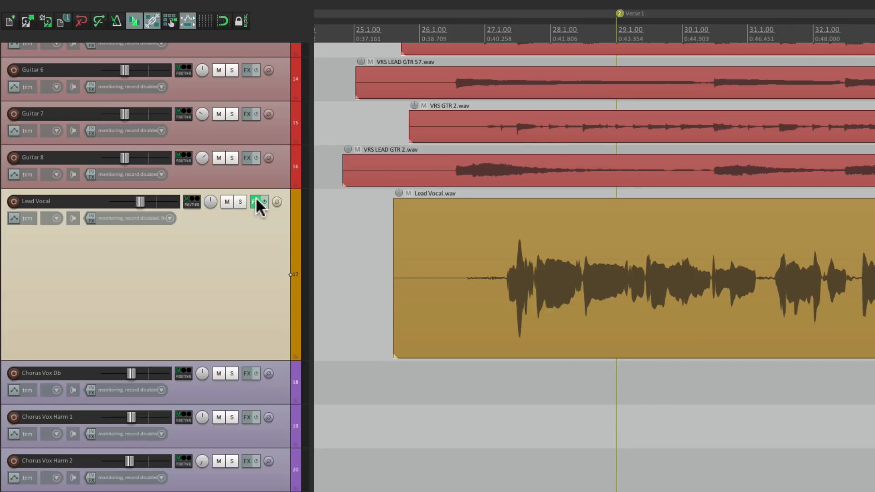
Step: Scroll down toward the mixer before loading the saved ReaGate/ReaComp/ReaEQ chain
scroll("down", 3)
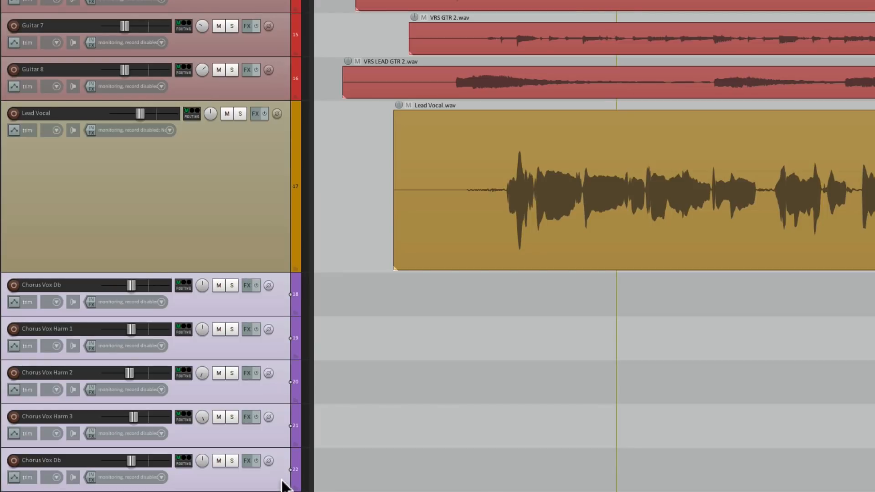
mouse_move(279, 313)
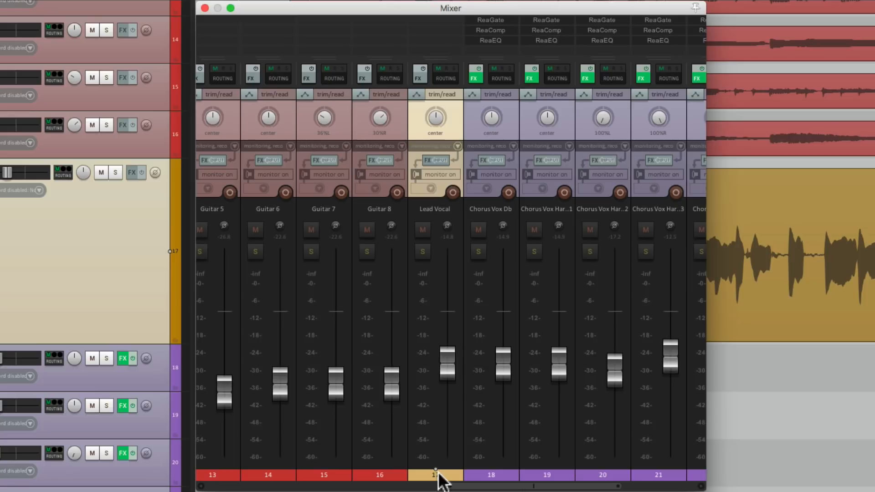
mouse_move(445, 312)
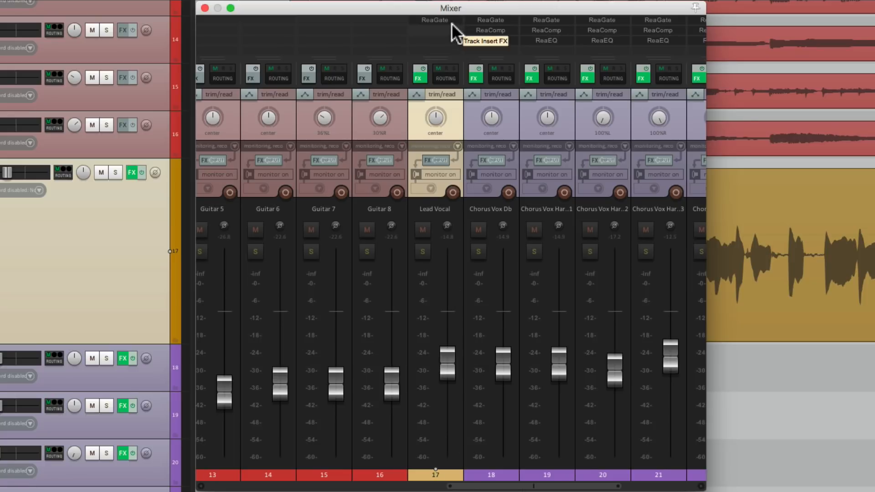
mouse_move(462, 73)
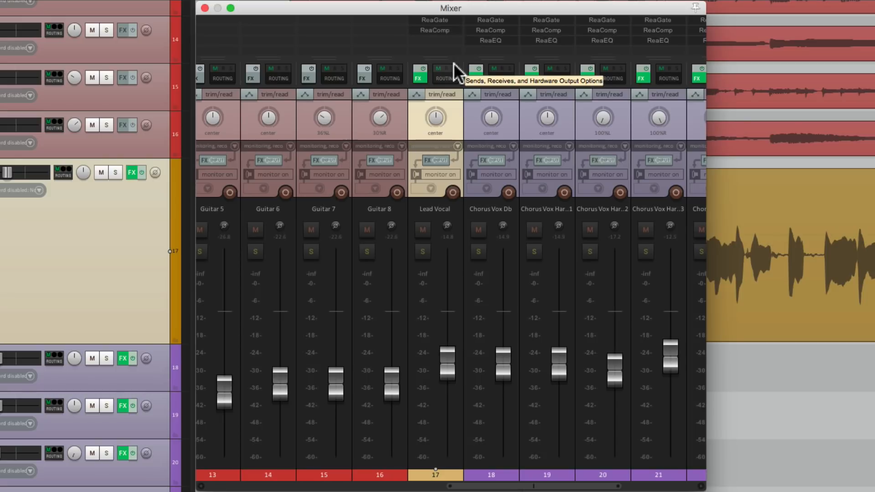
mouse_move(461, 64)
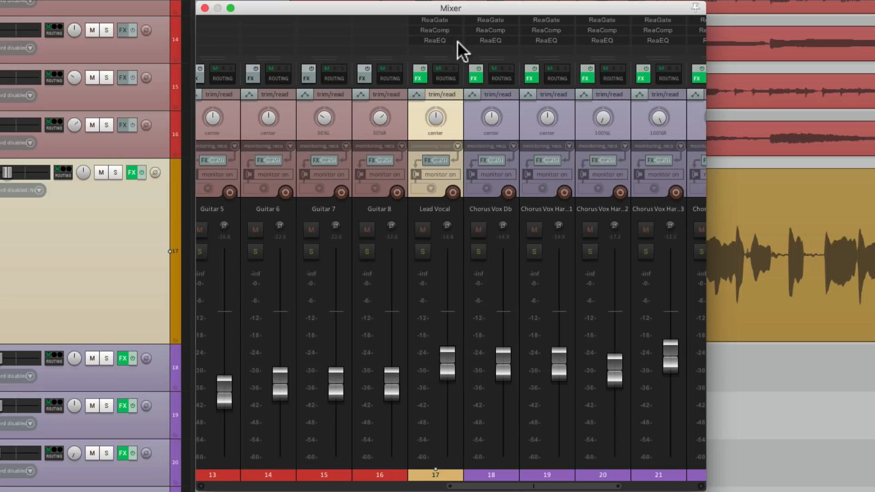
mouse_move(460, 49)
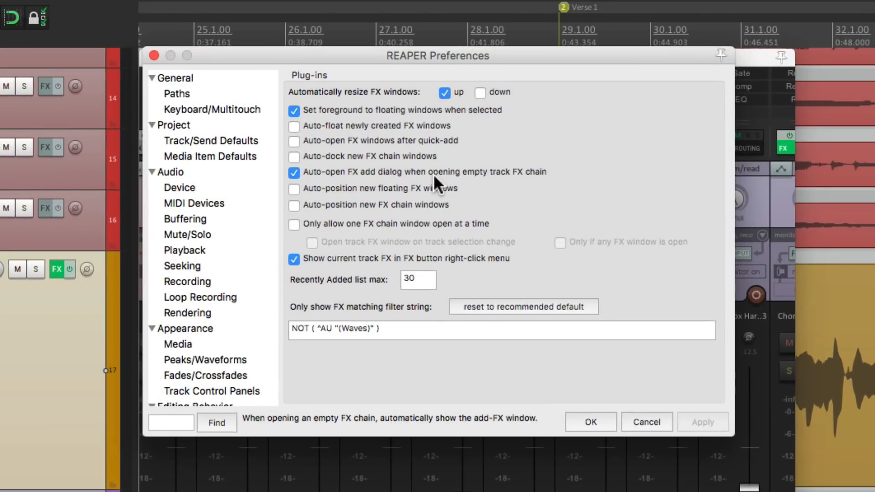
Step: Enable 'Auto-open FX windows after quick-add' and 'Auto-float newly created FX windows'
left_click(293, 140)
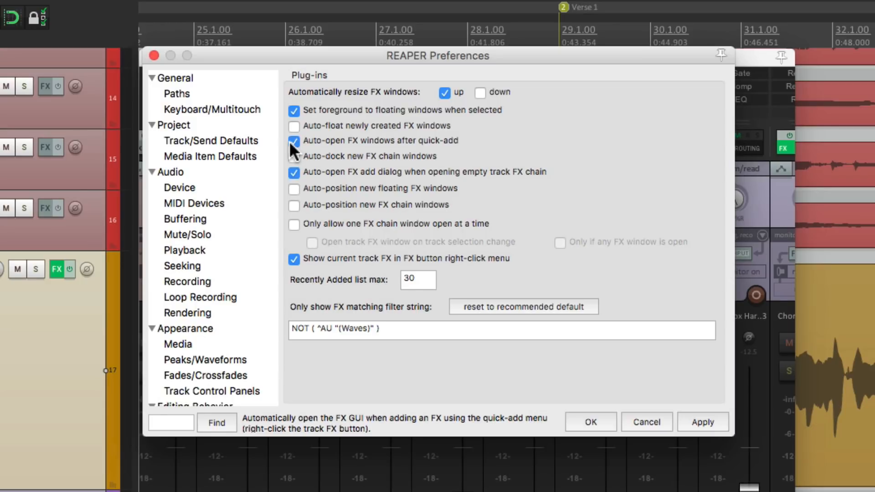
left_click(294, 125)
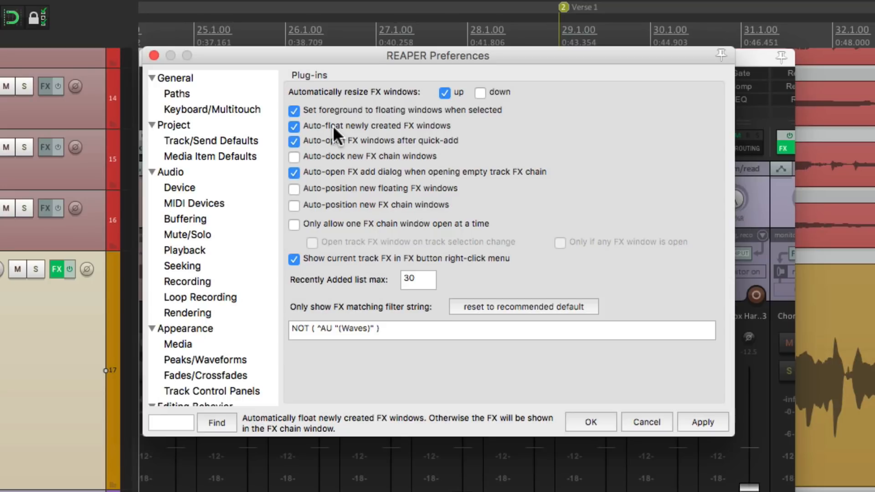
mouse_move(351, 140)
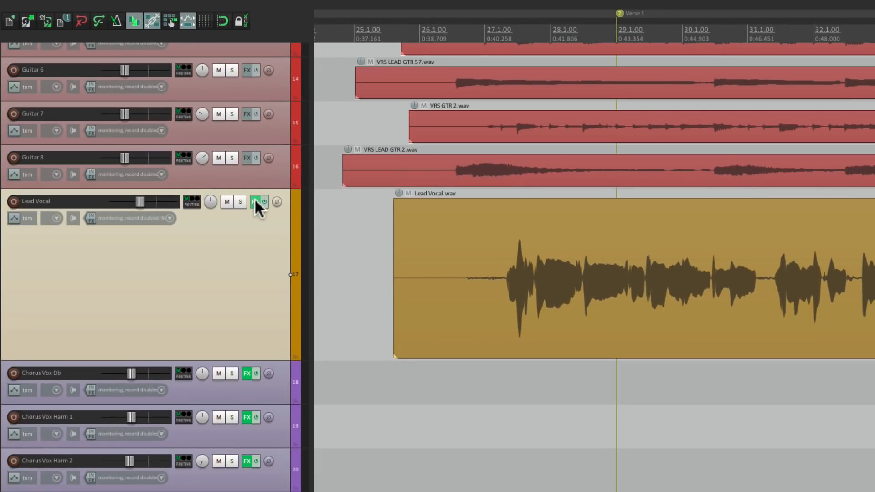
Step: Bypass and re-enable Lead Vocal's effects, then dismiss the floating ReaGate window
left_click(255, 202)
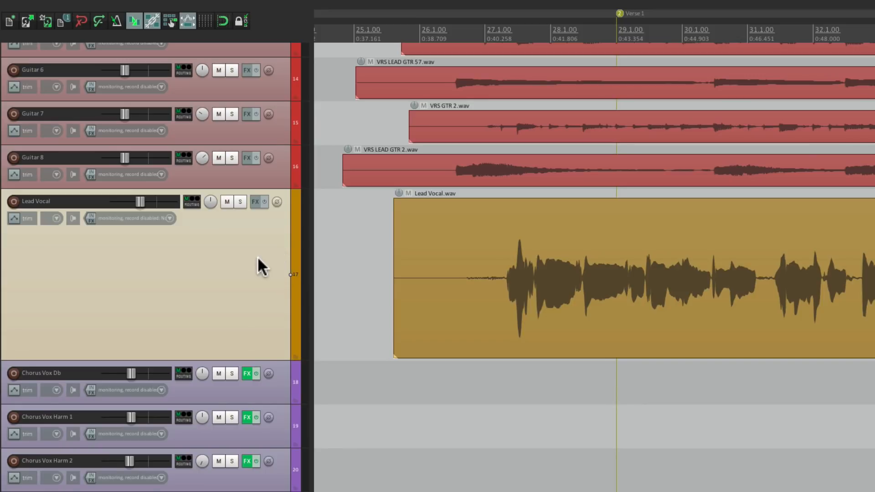
left_click(255, 201)
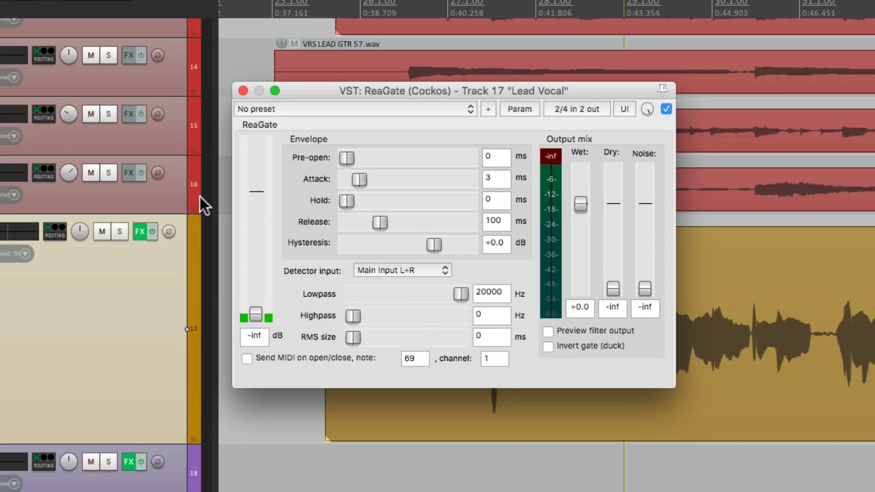
left_click(242, 90)
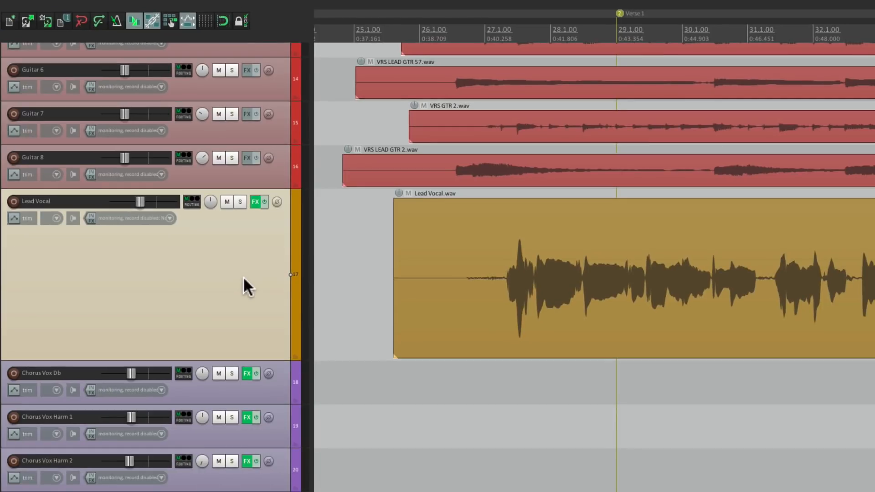
Step: Check ReaComp in its floating window, then view Lead Vocal's full effects chain and return to preferences
left_click(255, 201)
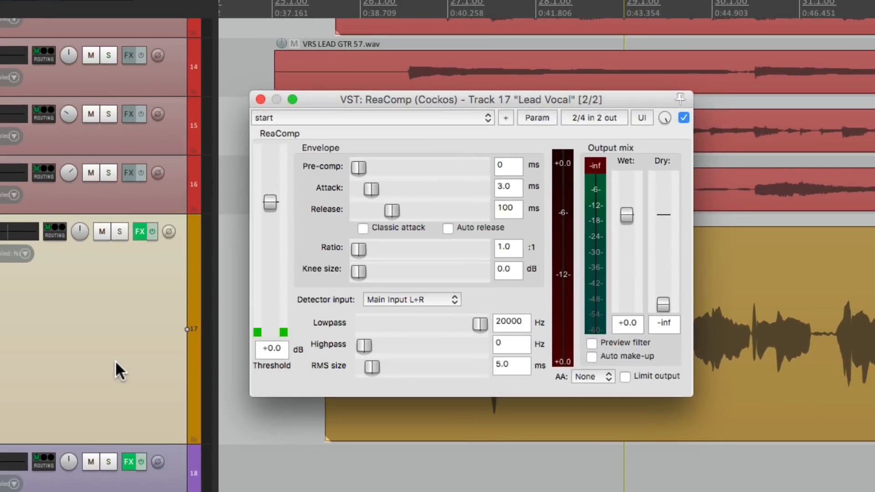
left_click(261, 100)
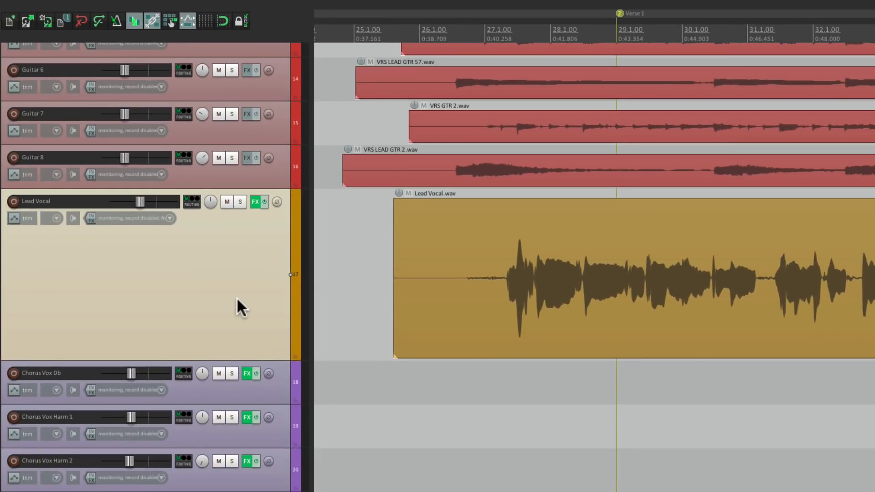
left_click(254, 201)
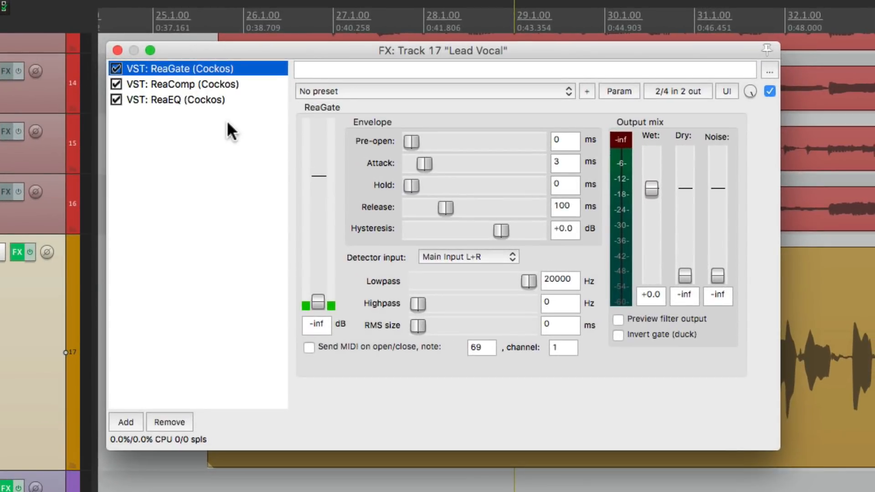
mouse_move(142, 81)
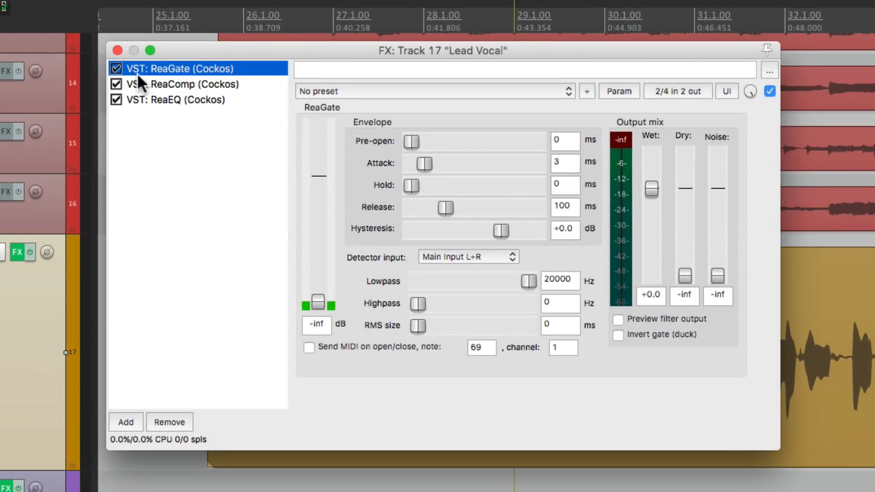
left_click(117, 50)
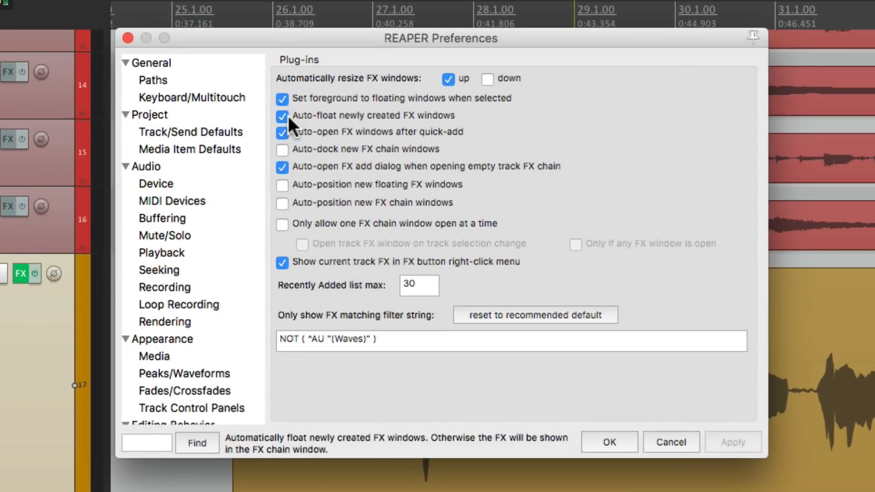
Step: Disable 'Auto-float newly created FX windows' in the plug-in preferences
left_click(282, 116)
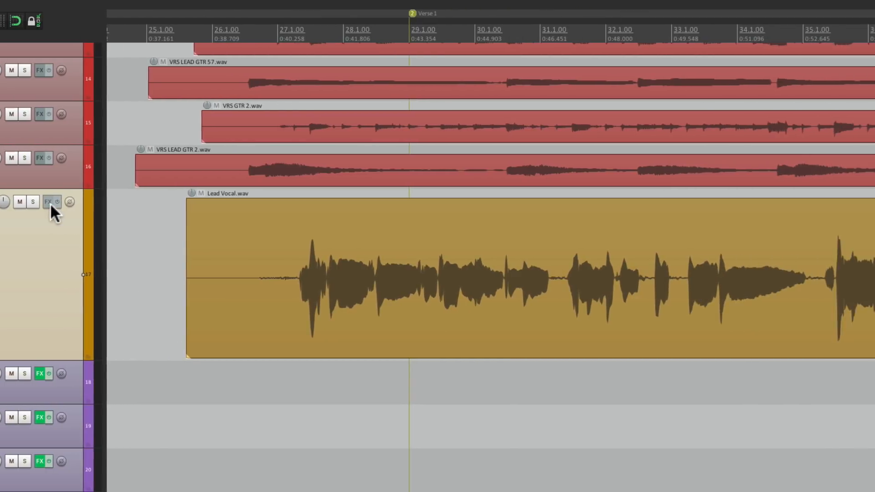
mouse_move(379, 324)
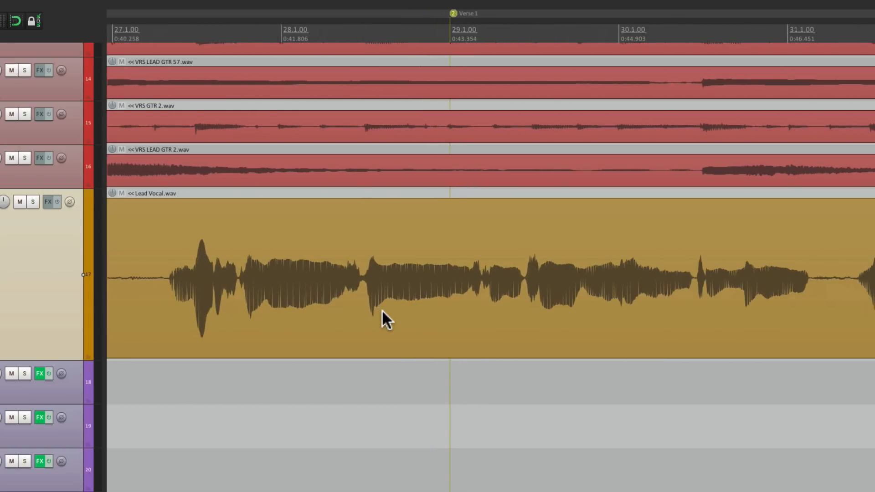
mouse_move(362, 229)
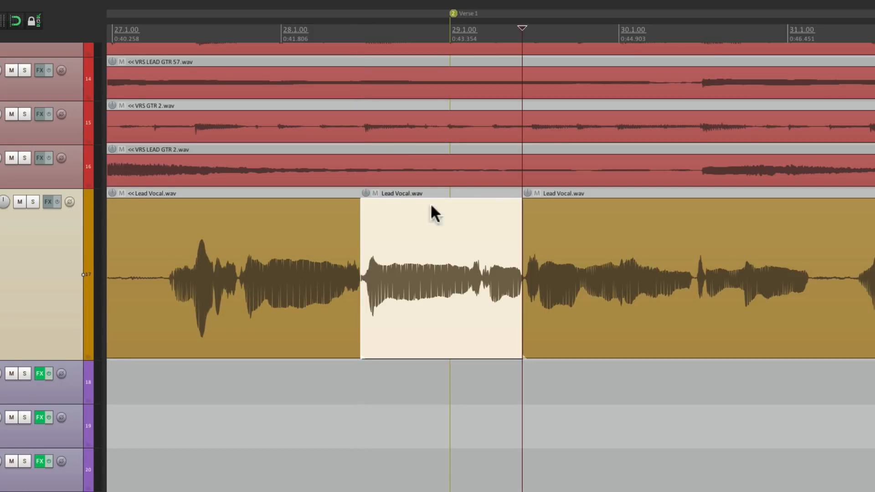
mouse_move(401, 231)
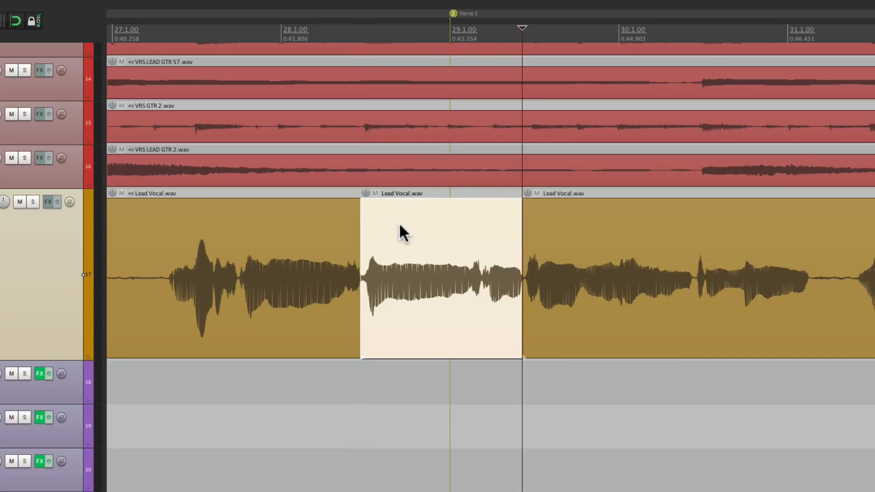
Step: Bring up the actions menu for the split Lead Vocal.wav item
right_click(401, 234)
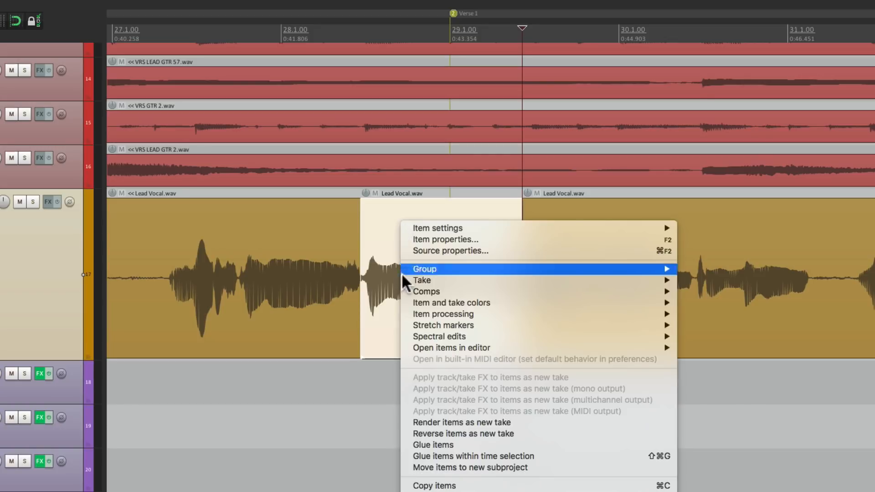
mouse_move(421, 281)
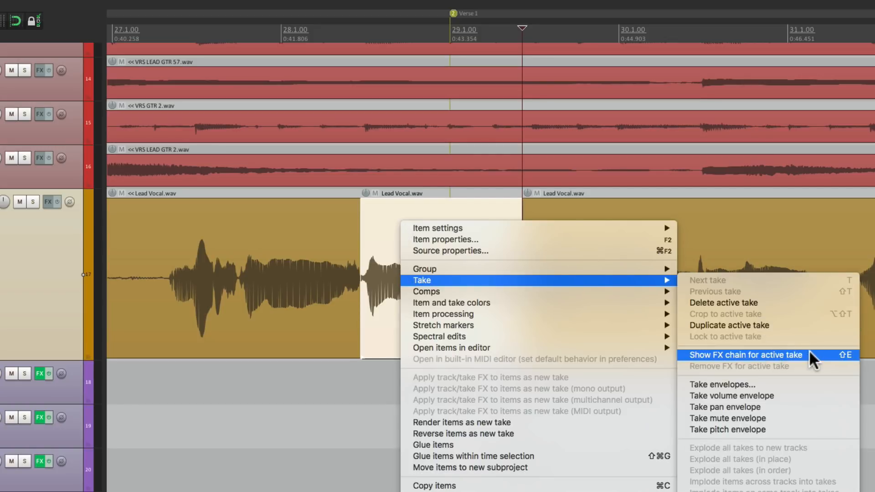
mouse_move(819, 369)
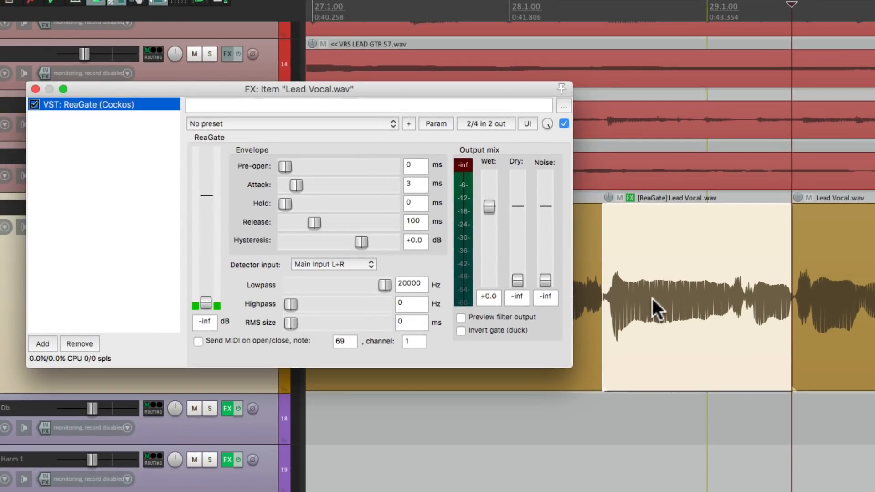
mouse_move(677, 259)
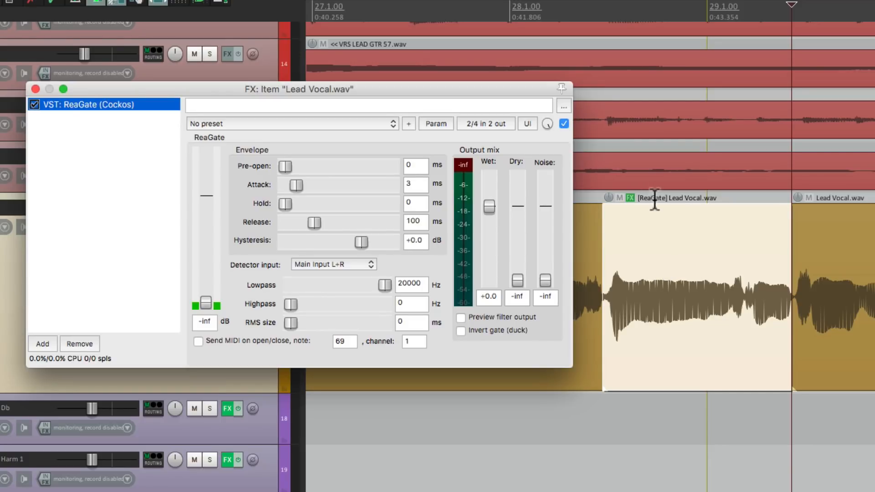
mouse_move(654, 234)
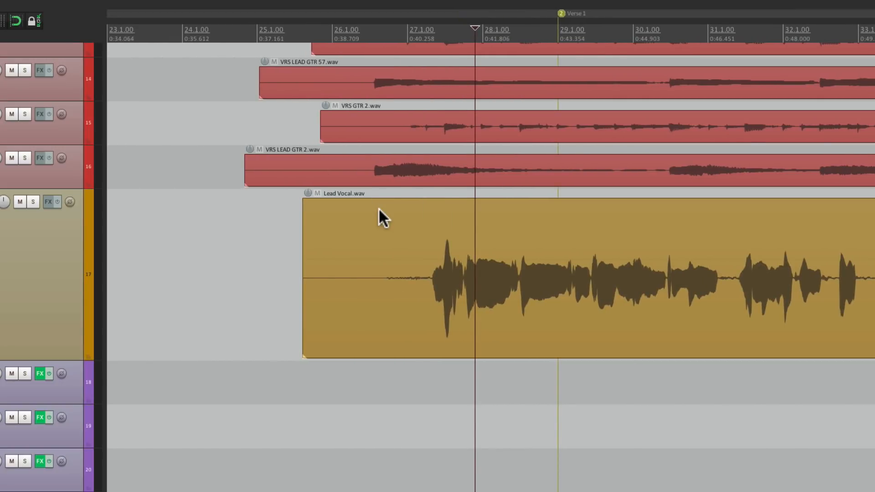
mouse_move(413, 242)
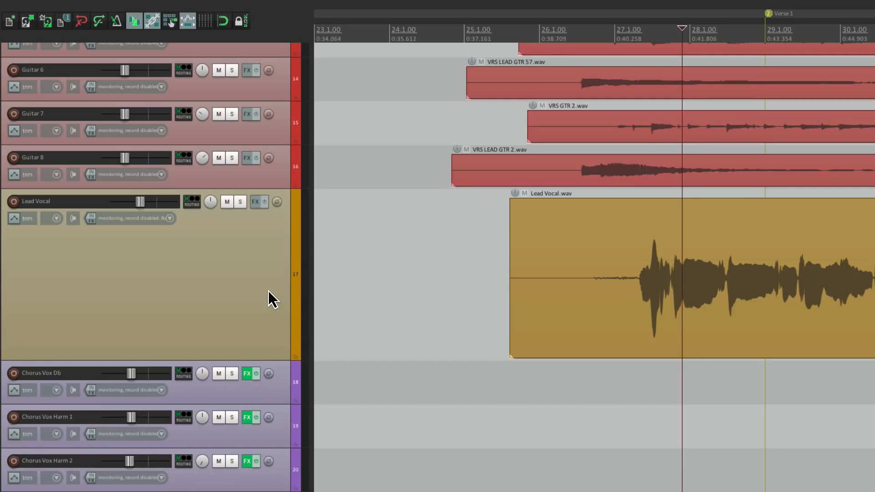
mouse_move(242, 252)
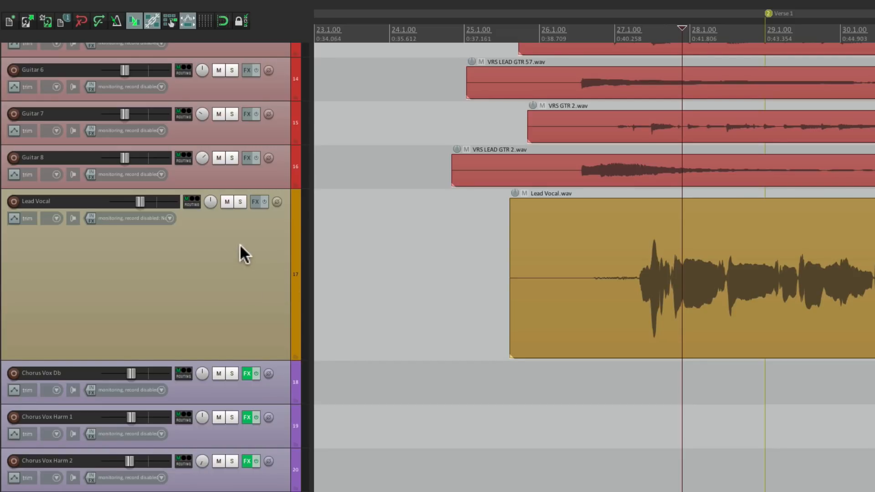
Step: Load the saved Vocals/Male Vox FX chain onto the Lead Vocal track
left_click(255, 201)
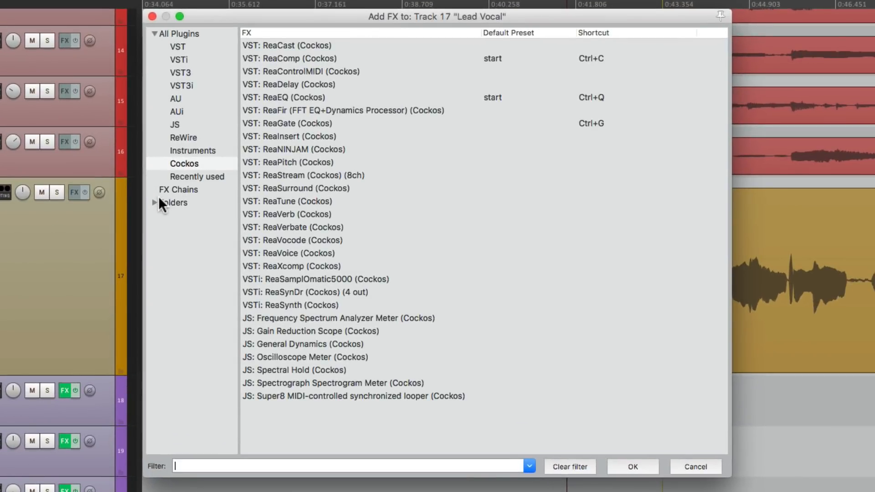
left_click(178, 190)
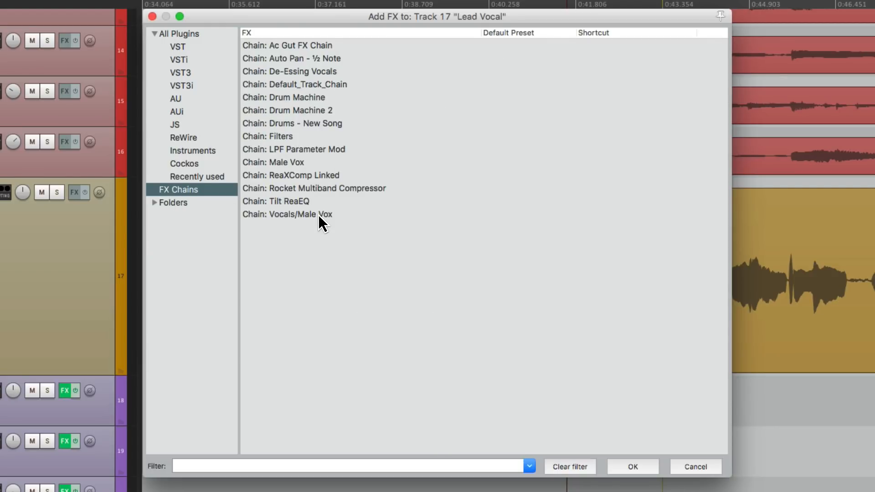
left_click(301, 215)
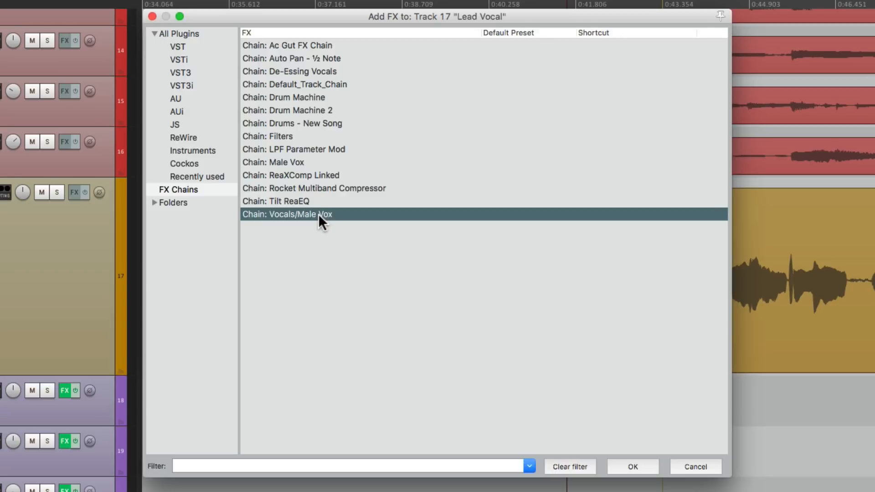
left_click(633, 480)
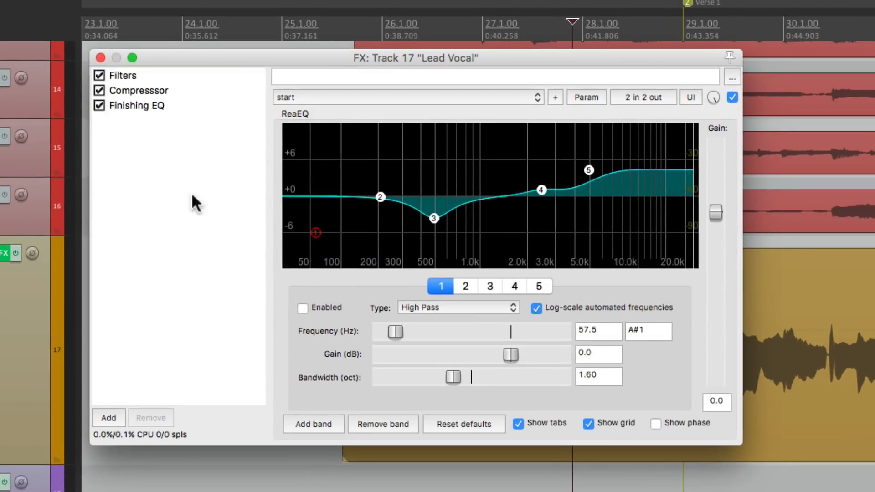
Step: Review the chain's Compressor, Finishing EQ and Filters settings, then close the window
left_click(139, 90)
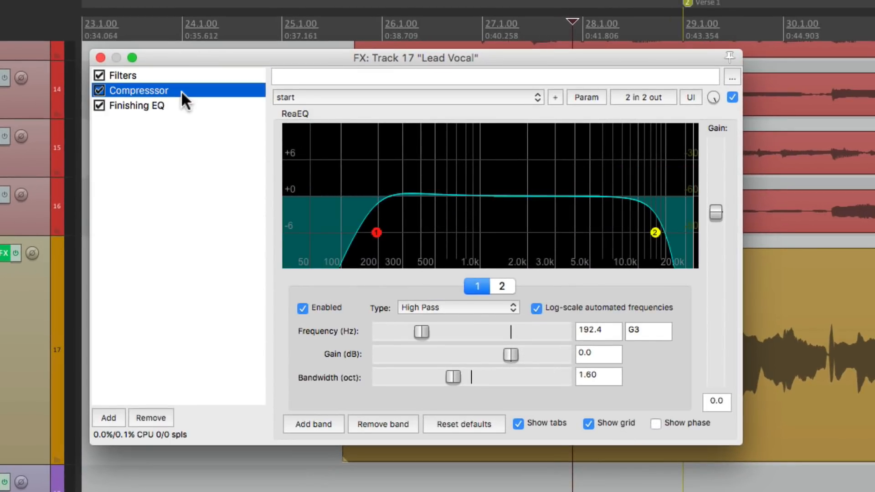
left_click(137, 106)
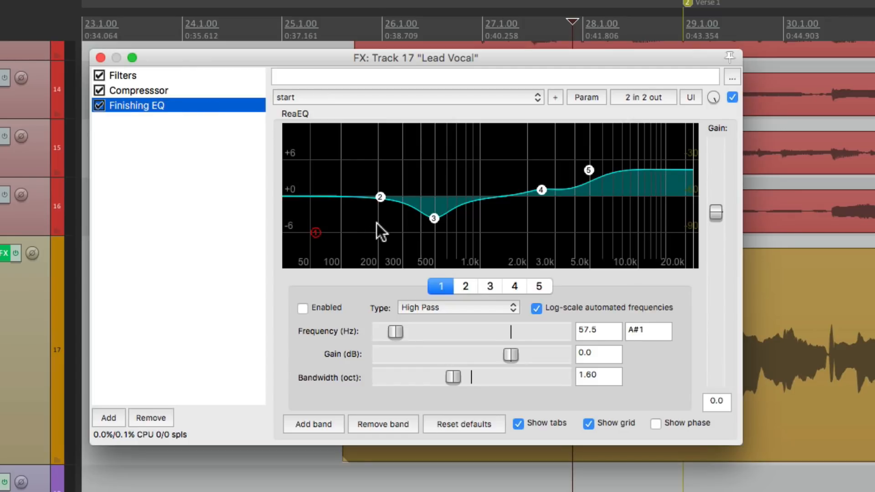
left_click(122, 75)
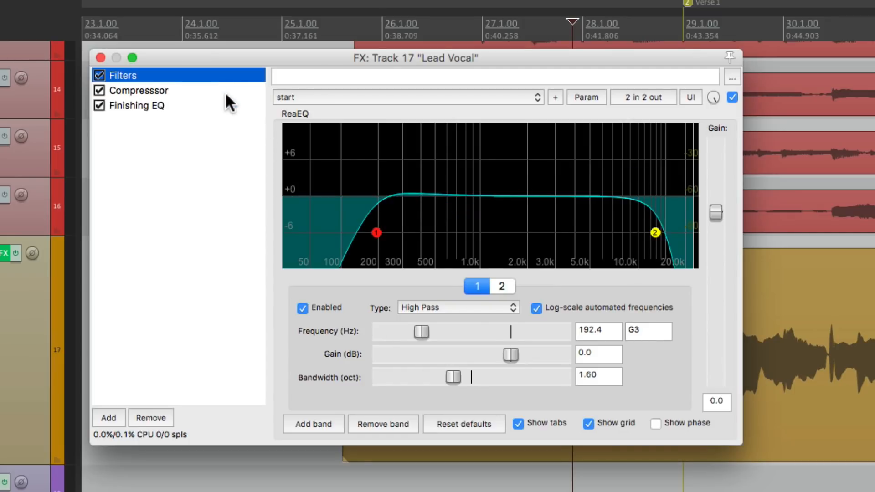
left_click(136, 106)
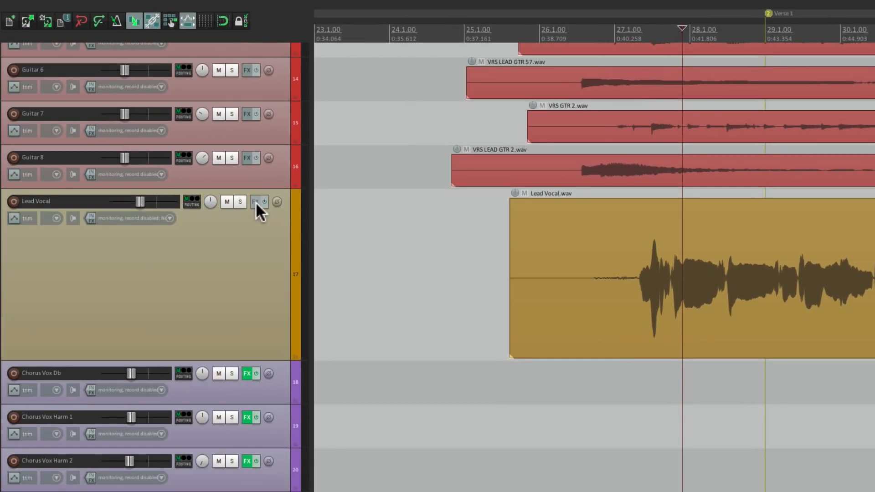
Step: Assign the Ctrl+M keyboard shortcut to the Vocals/Male Vox FX chain
left_click(256, 202)
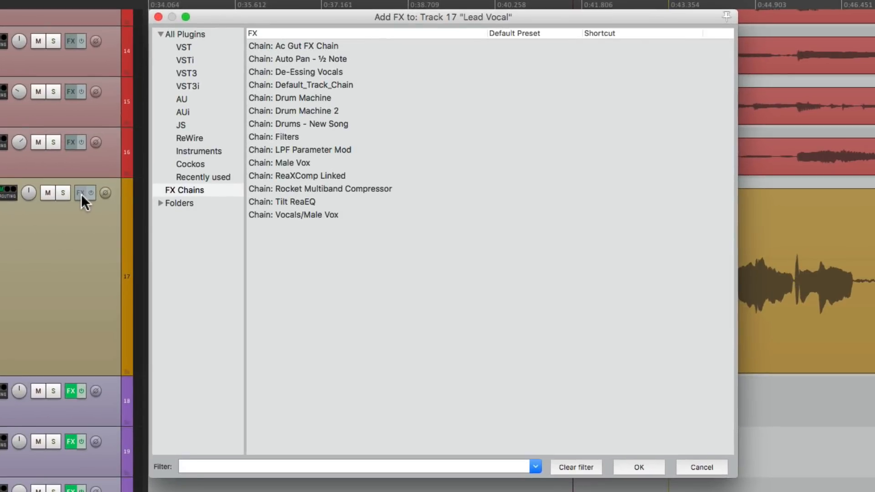
mouse_move(298, 225)
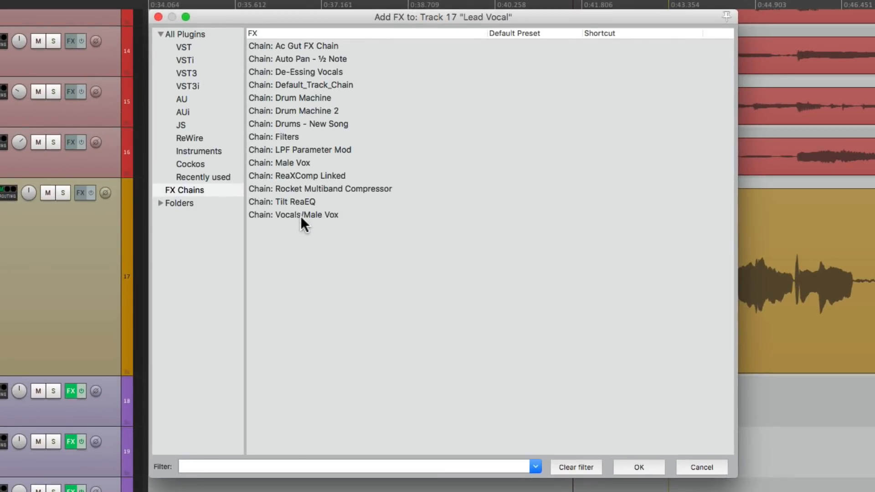
right_click(307, 215)
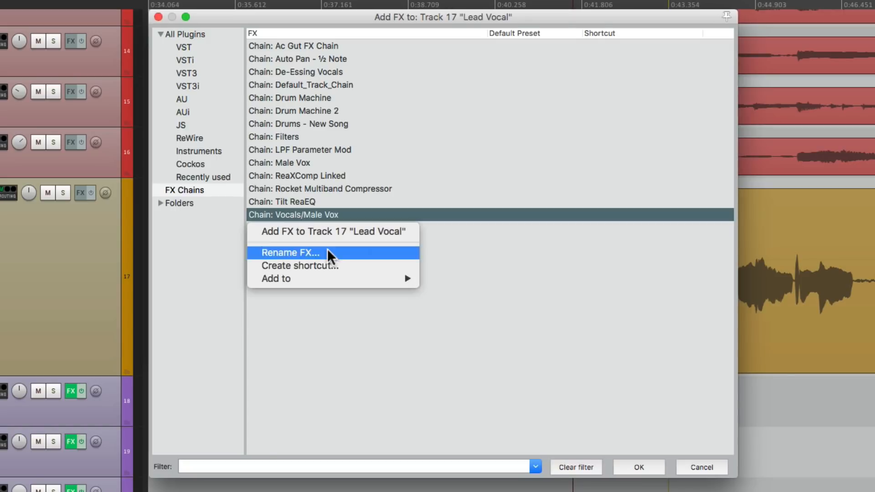
left_click(299, 265)
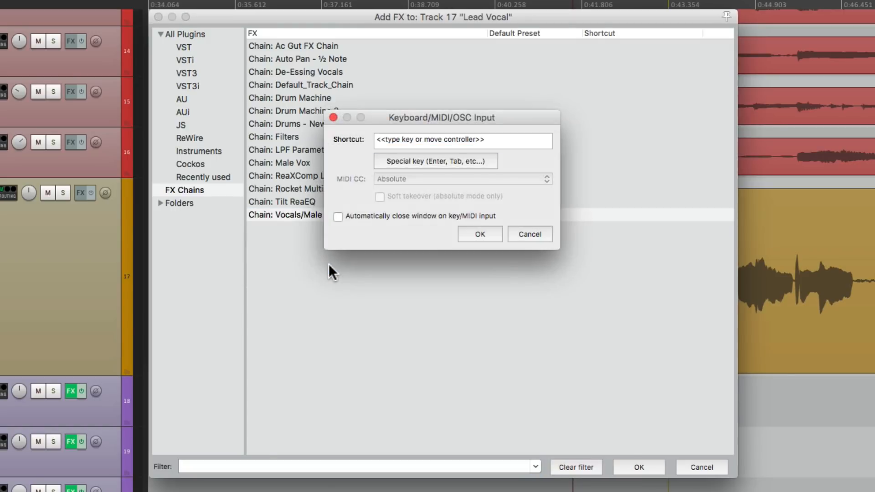
key("Ctrl+M")
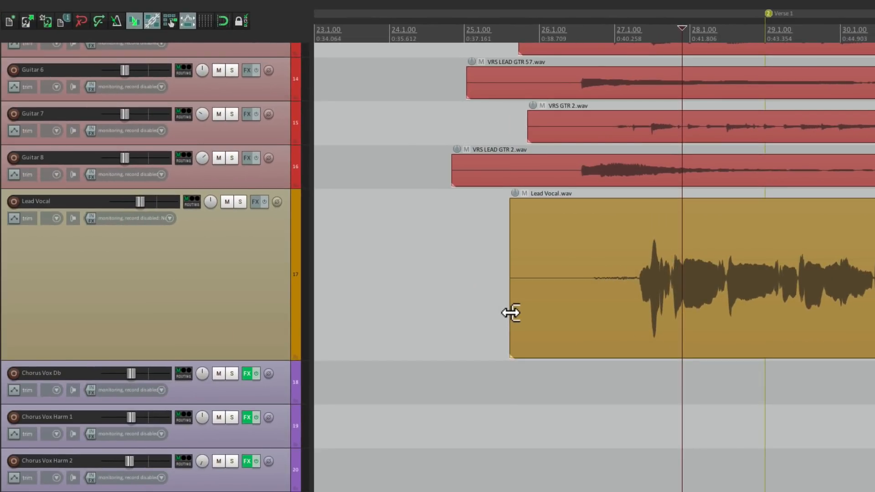
mouse_move(219, 305)
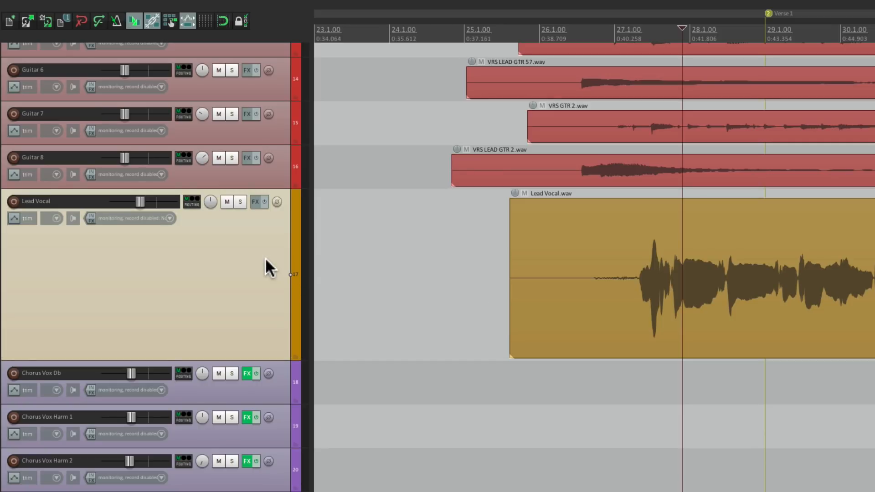
Step: Load the chain onto Lead Vocal and review its Filters and Finishing EQ settings
left_click(256, 201)
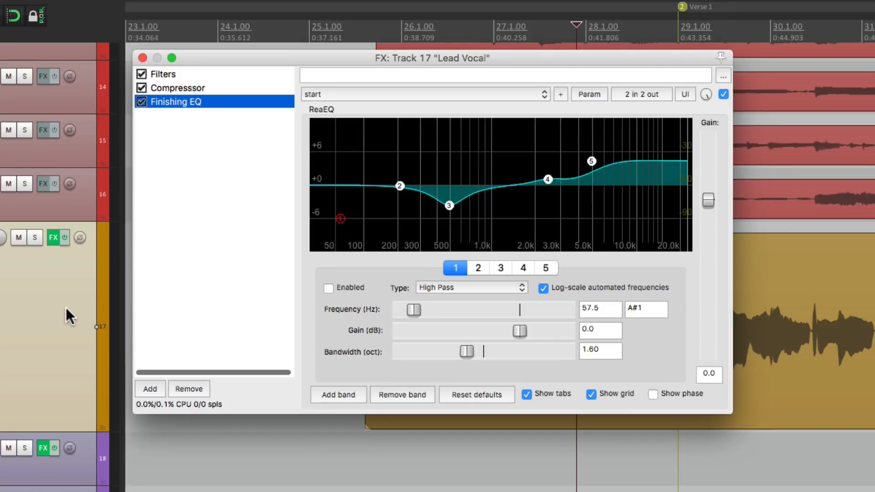
mouse_move(231, 109)
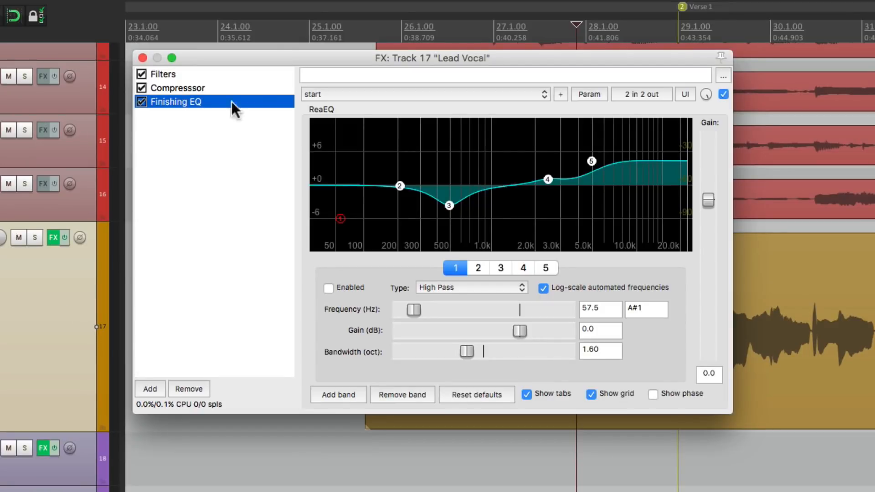
left_click(162, 74)
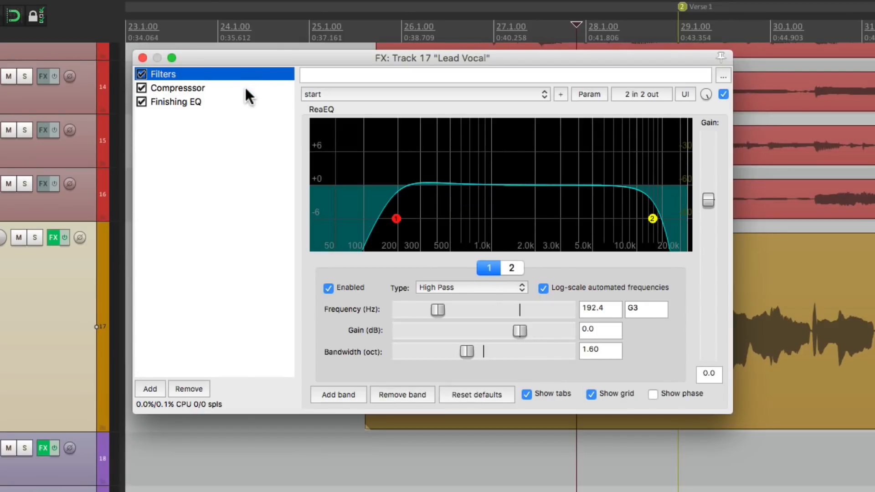
left_click(175, 101)
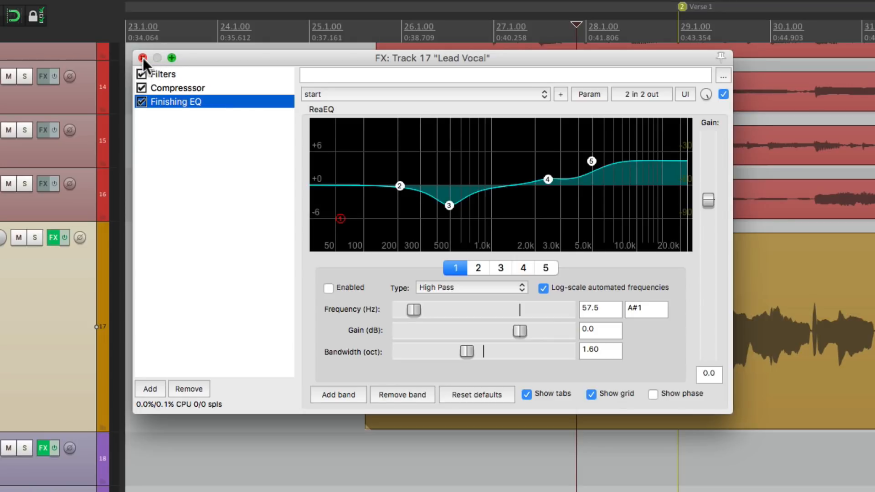
Step: Add a fresh ReaEQ to Lead Vocal and shape it with a mid dip and high boost
left_click(142, 57)
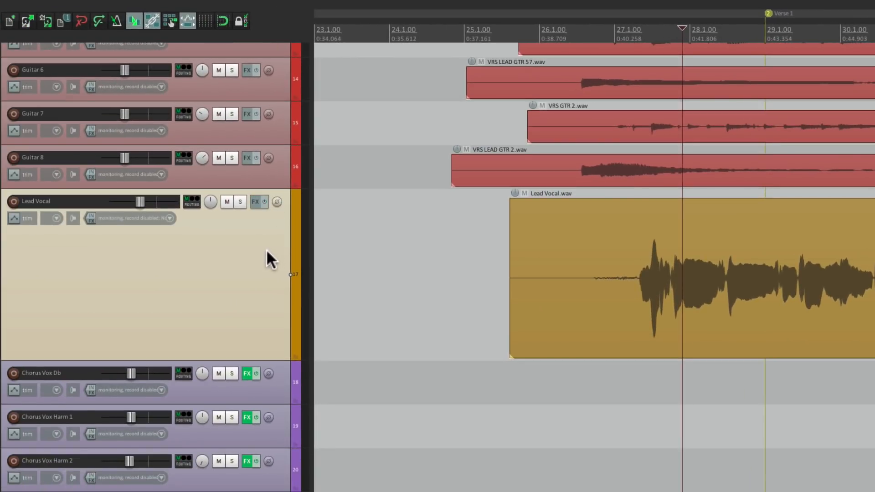
left_click(255, 201)
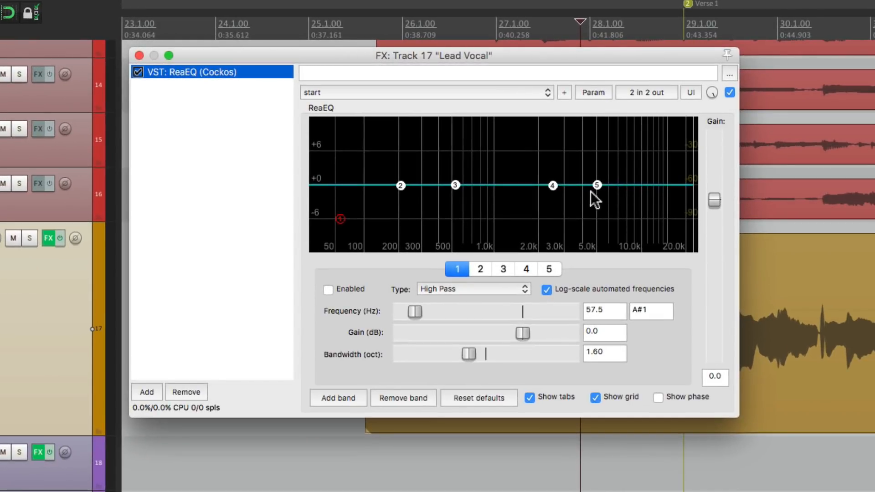
left_click_drag(597, 185, 591, 150)
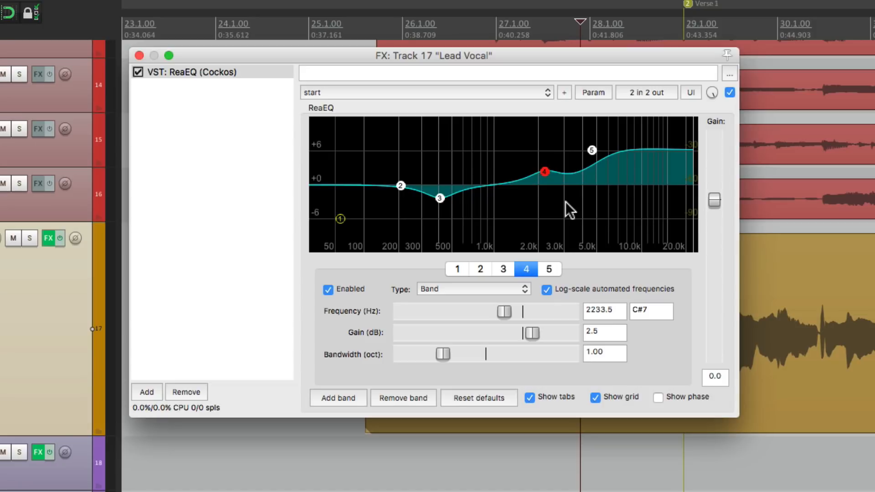
Step: Save the shaped ReaEQ as a new FX chain named Perfect EQ
left_click(206, 72)
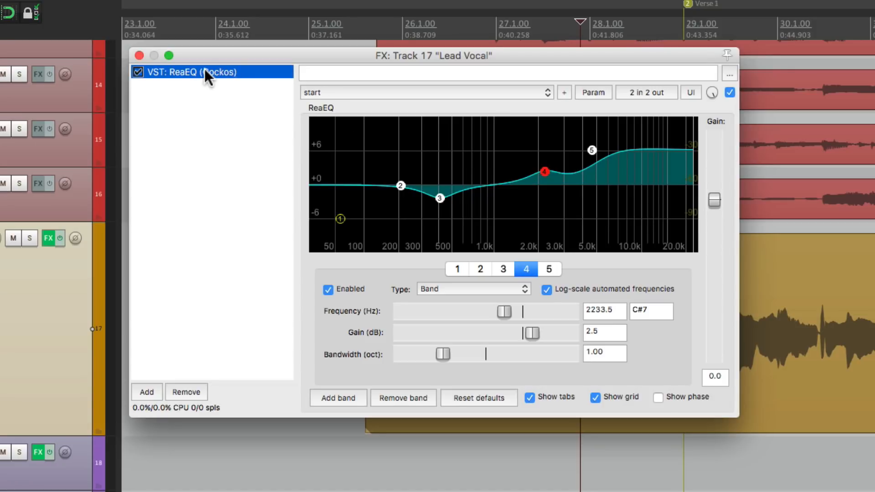
right_click(206, 73)
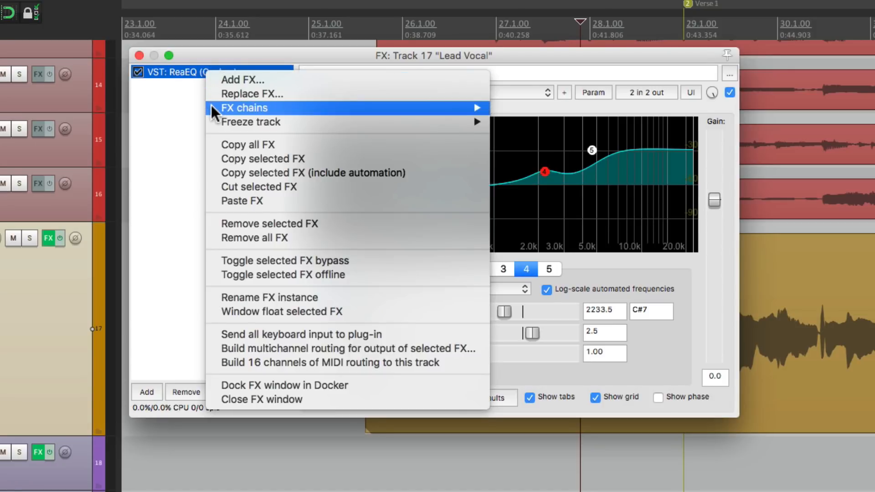
mouse_move(244, 108)
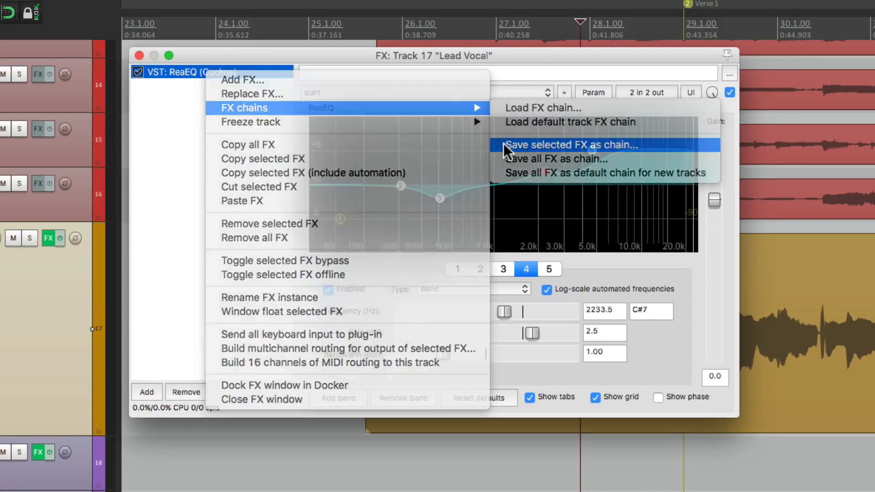
left_click(572, 145)
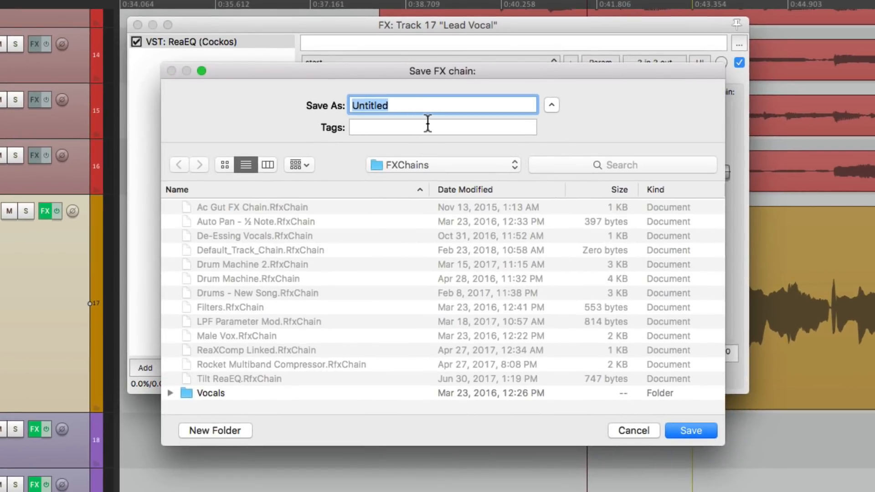
type("Perfect EQ")
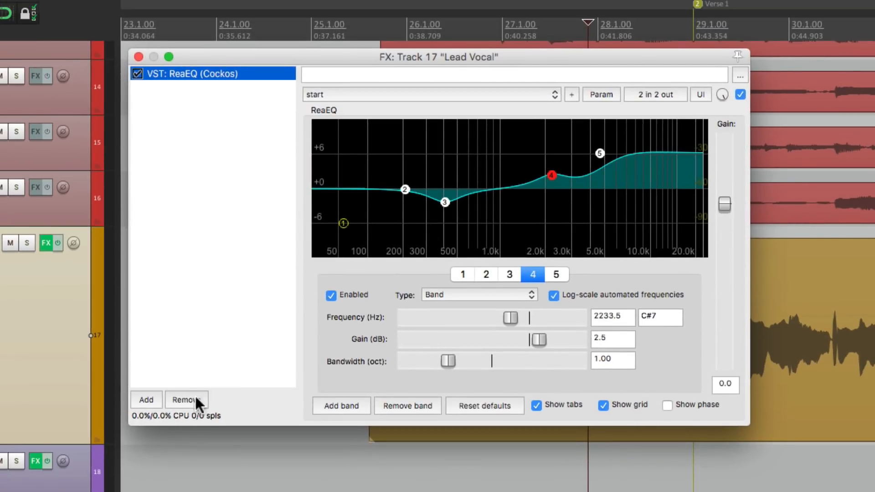
Step: Assign the Ctrl+P keyboard shortcut to the saved Perfect EQ chain
left_click(146, 400)
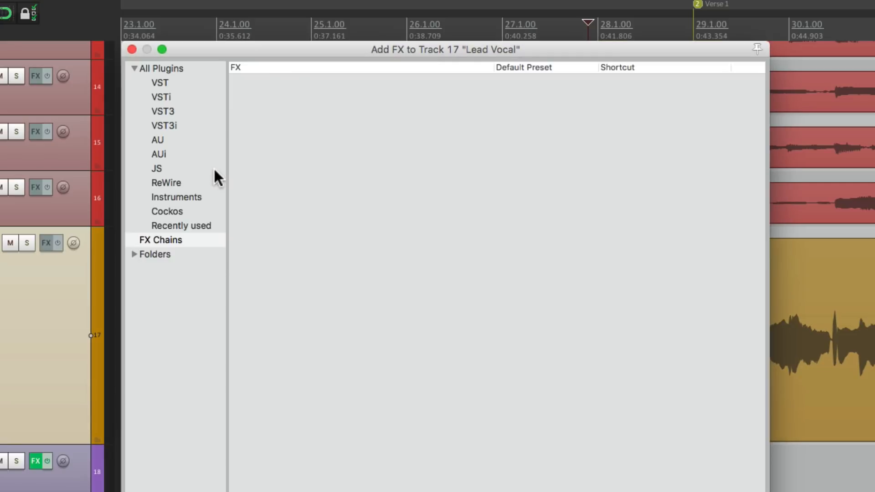
left_click(161, 240)
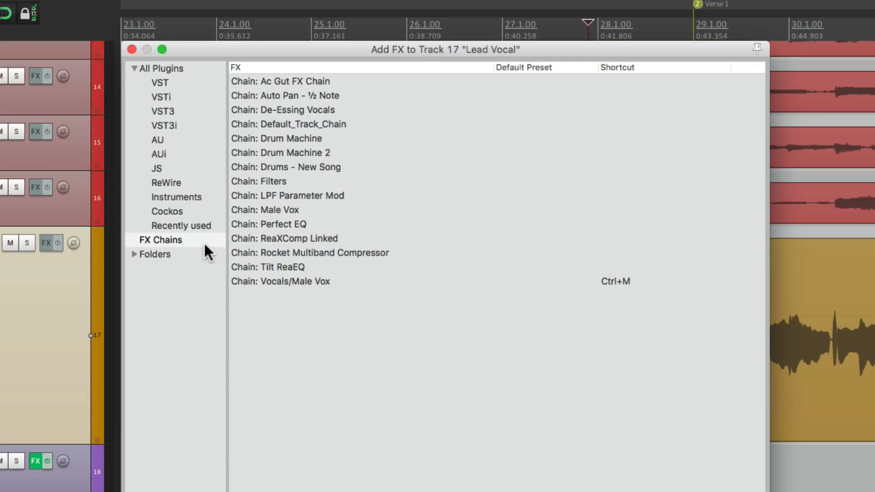
left_click(276, 225)
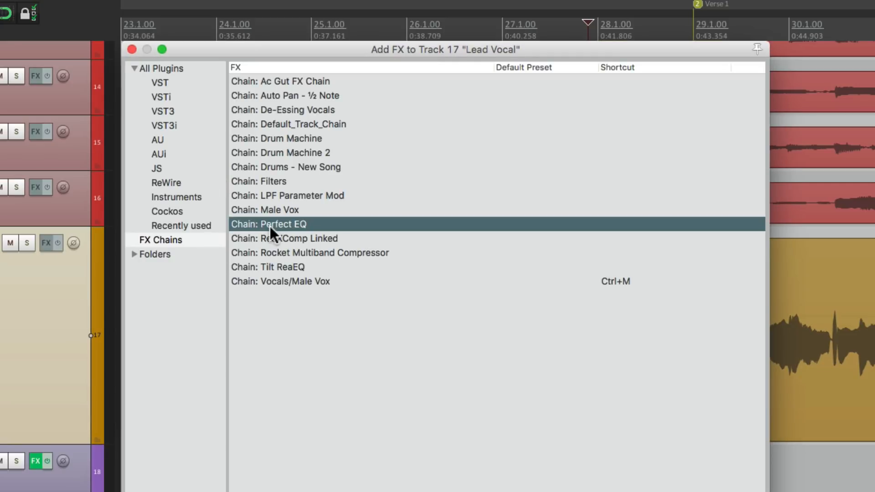
mouse_move(288, 233)
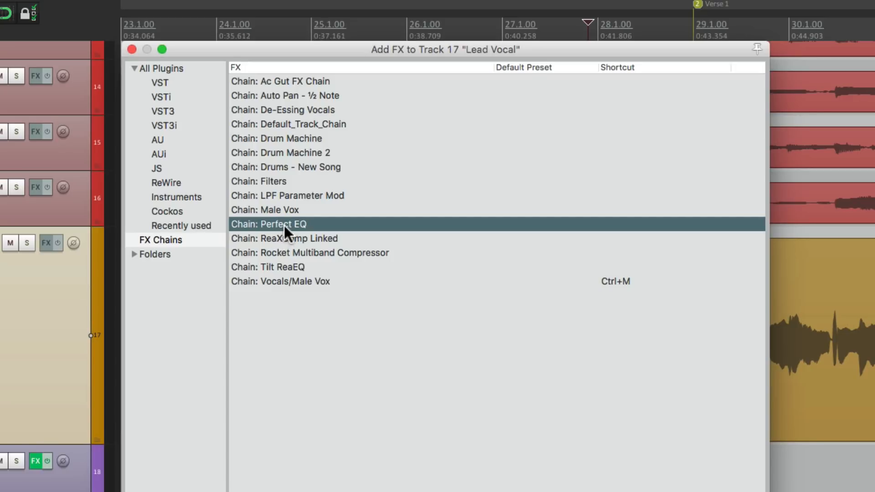
right_click(284, 225)
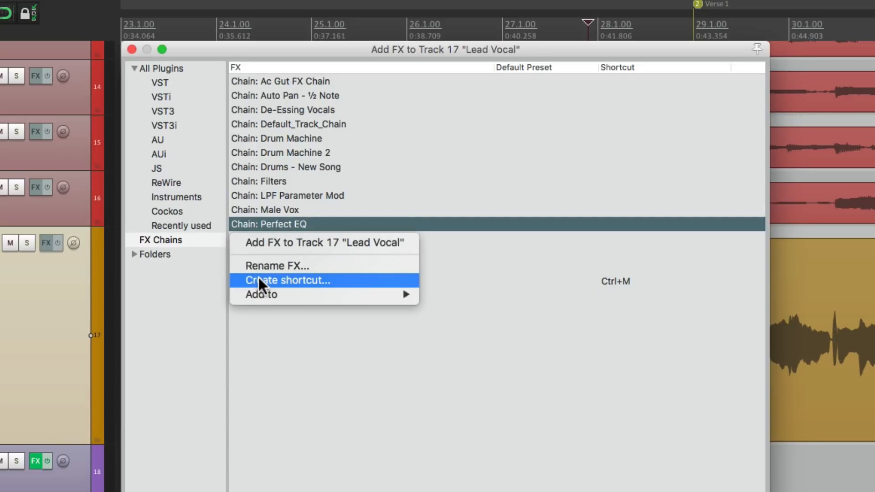
left_click(287, 281)
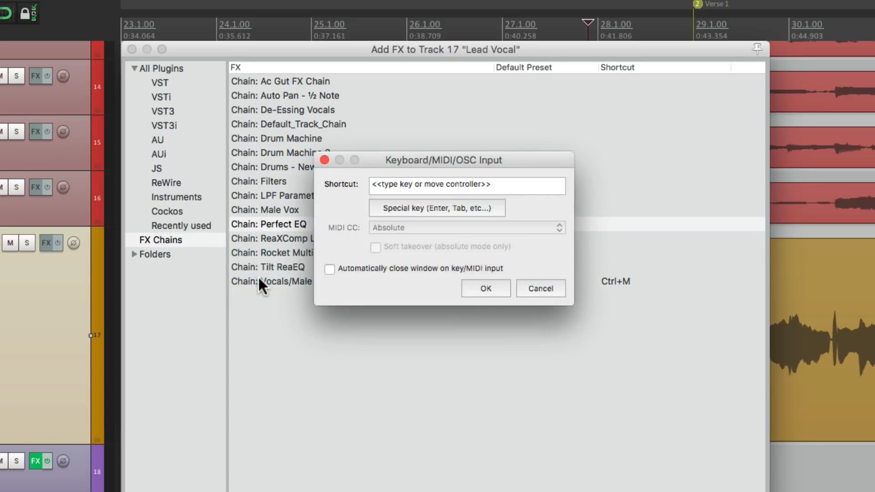
key("Ctrl+P")
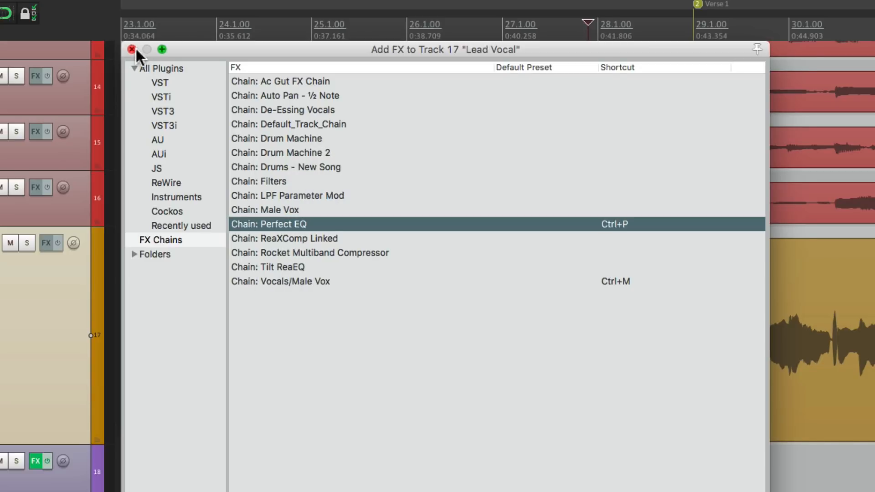
left_click(131, 50)
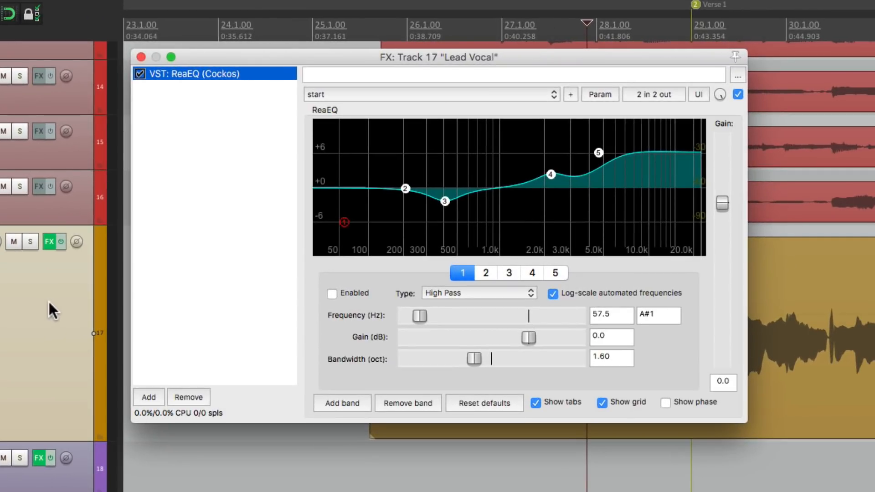
mouse_move(491, 217)
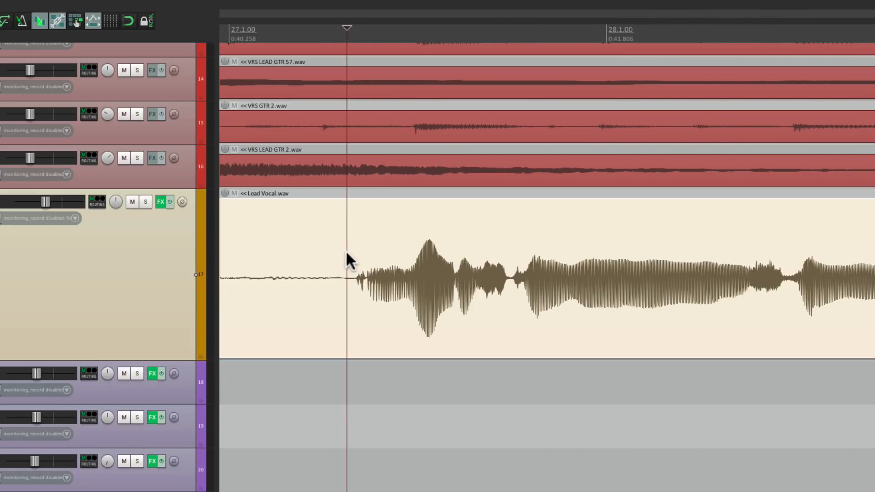
Step: Split the Lead Vocal item and reduce its ReaEQ to a single high-pass band
left_click(510, 248)
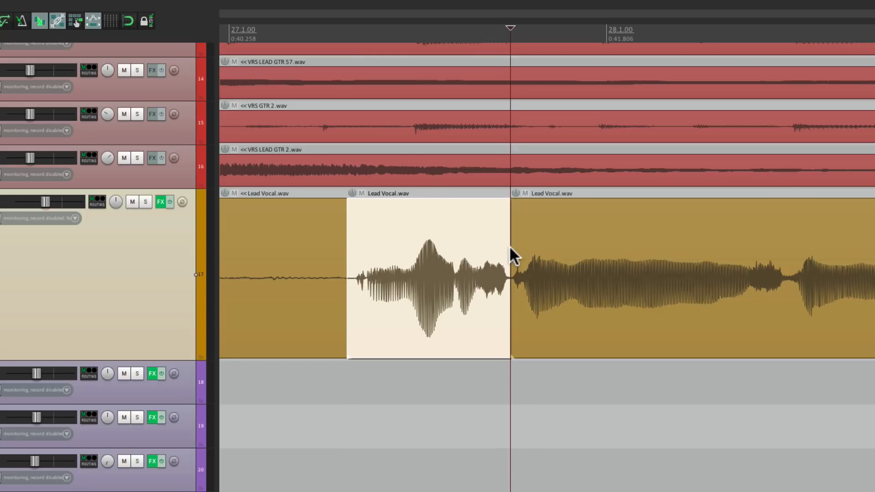
mouse_move(407, 259)
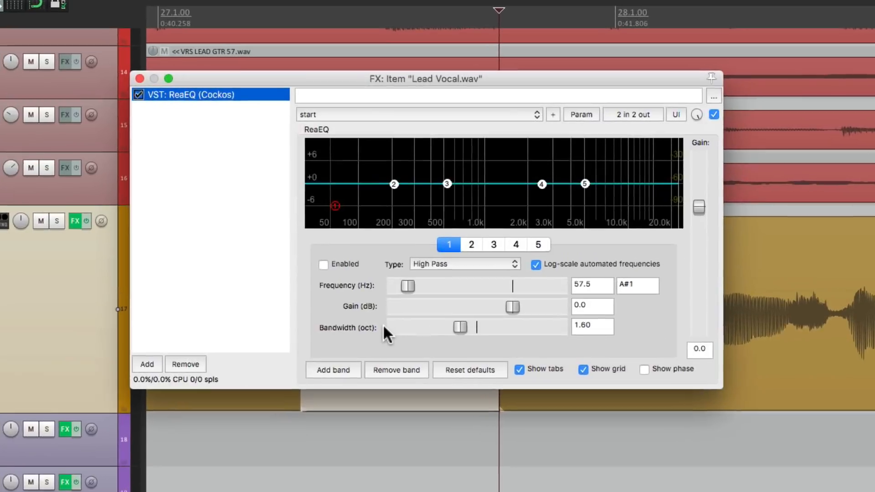
left_click(395, 381)
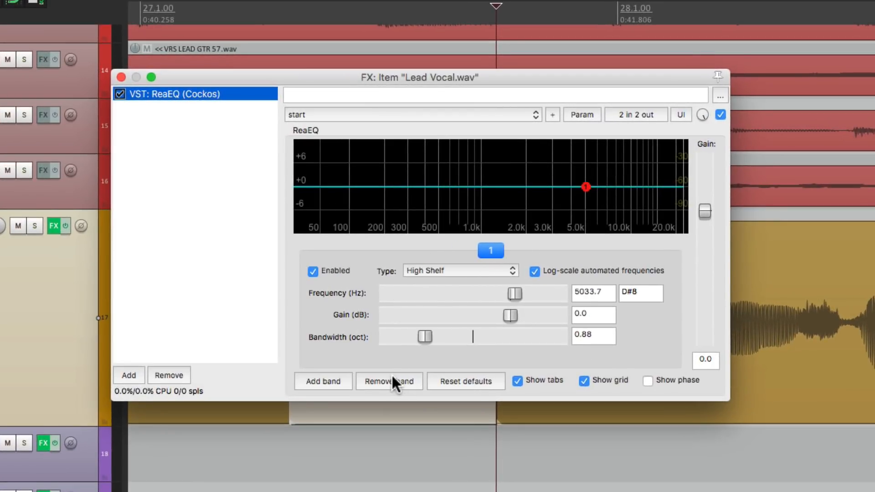
left_click(460, 270)
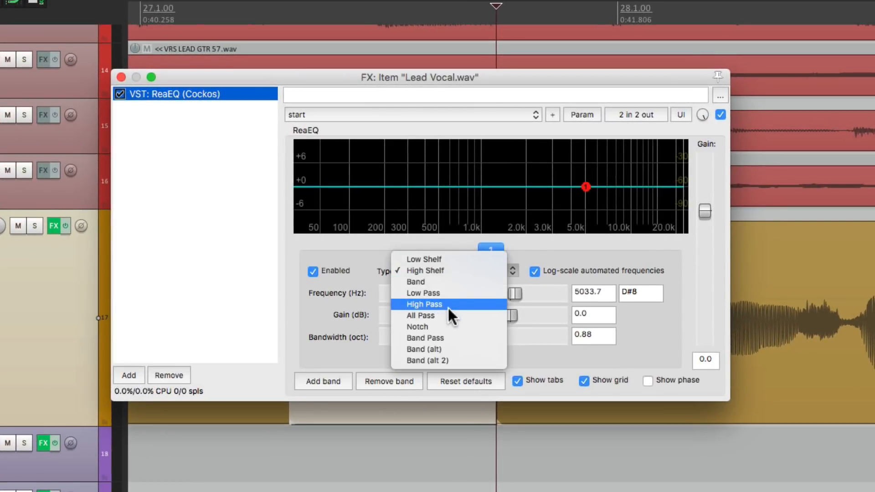
left_click(425, 305)
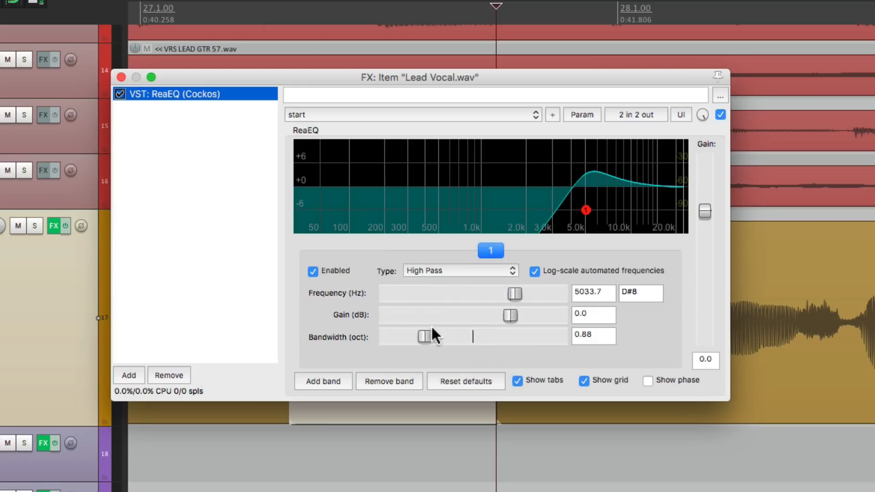
Step: Set the high-pass cutoff to about 148 Hz and save it as the Low End Rumble chain
left_click_drag(422, 336, 447, 336)
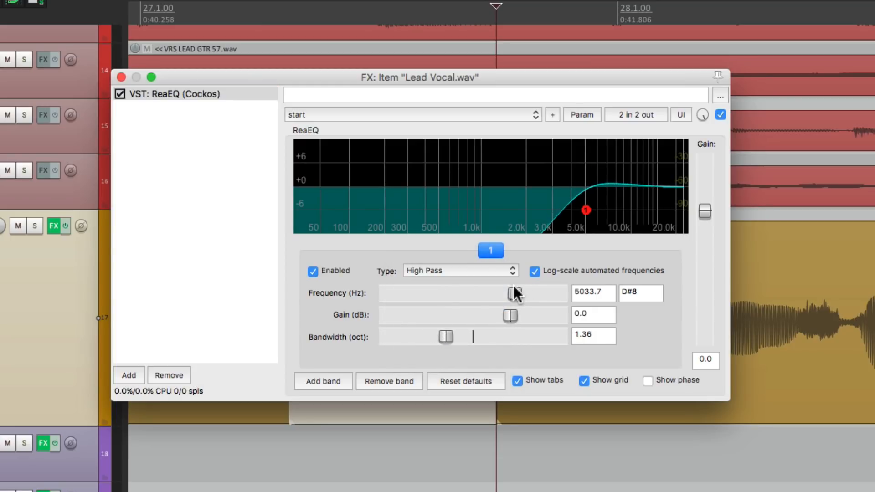
left_click_drag(511, 293, 427, 292)
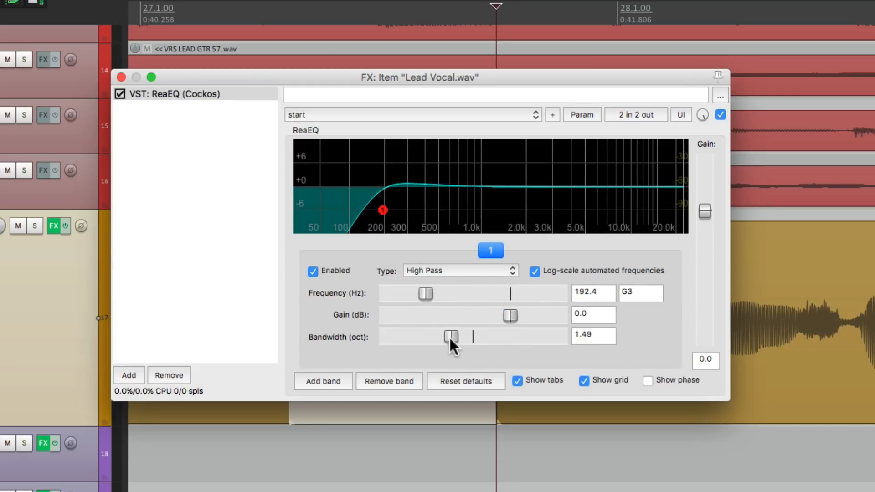
left_click_drag(426, 294, 419, 293)
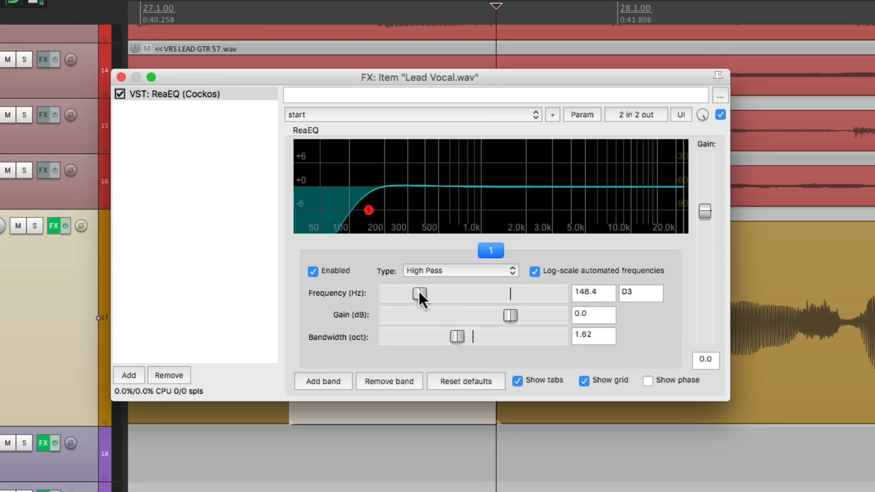
mouse_move(206, 104)
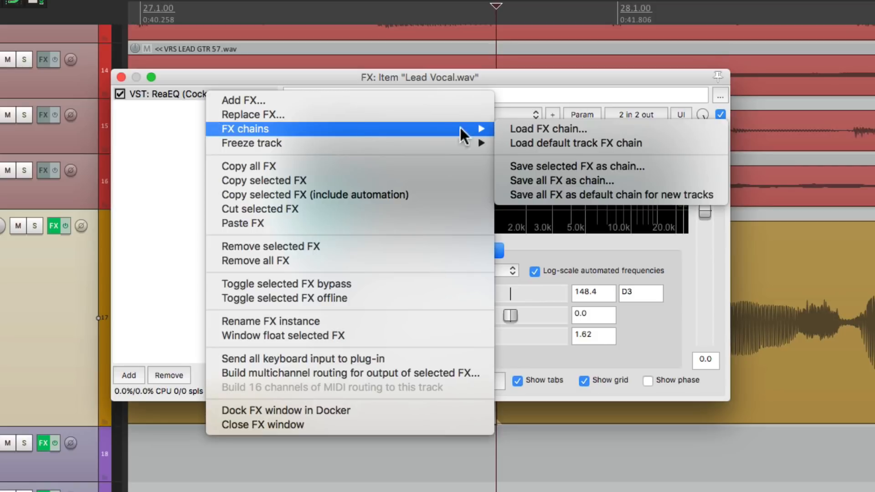
left_click(578, 166)
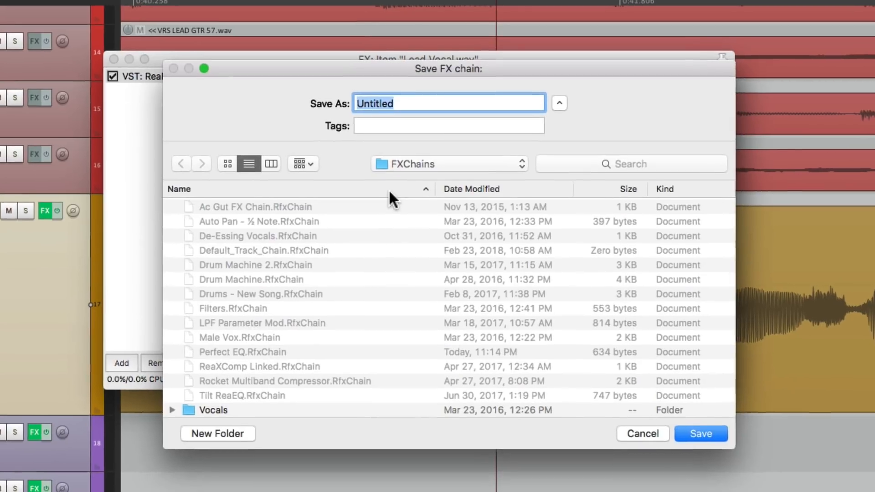
type("Low E")
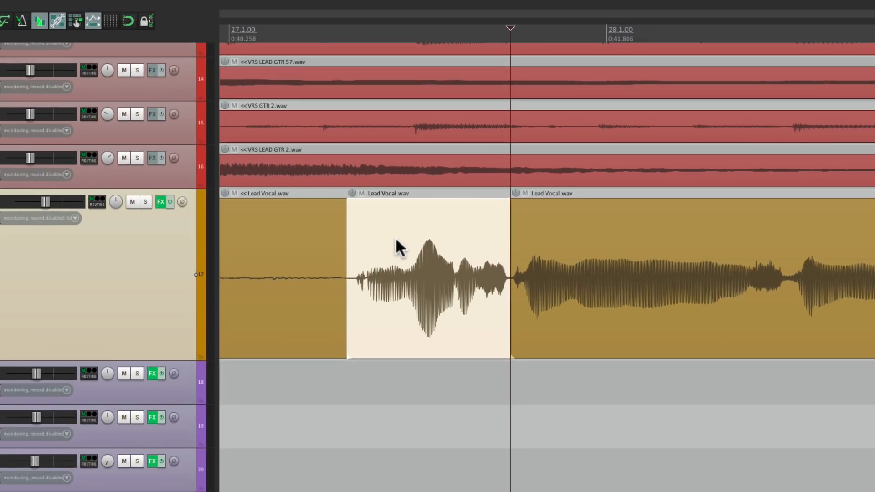
Step: Assign the Ctrl+L keyboard shortcut to the saved Low End Rumble chain
left_click(170, 201)
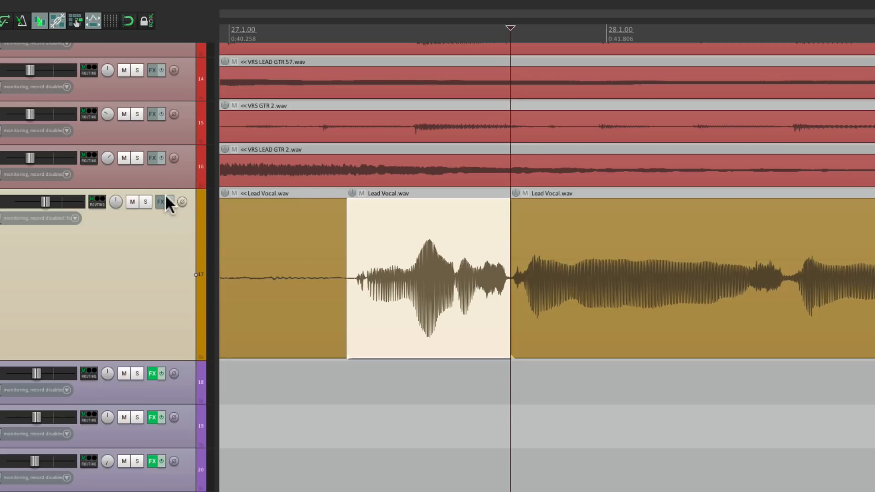
left_click(160, 201)
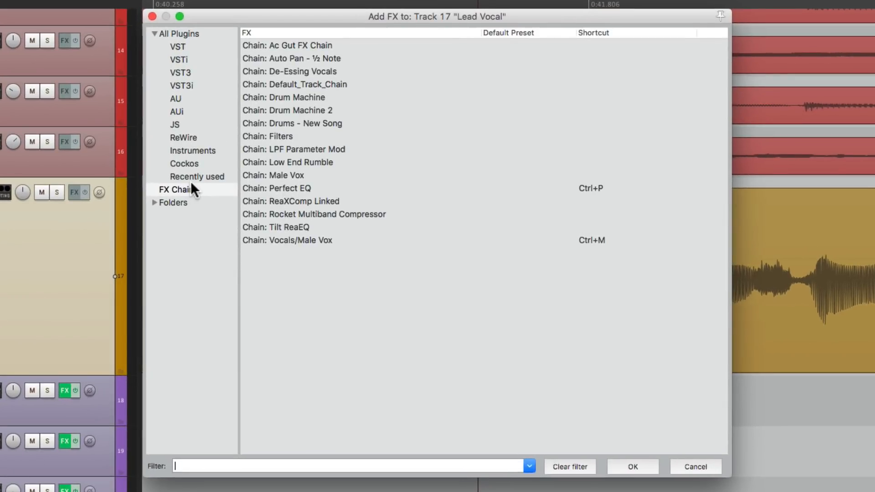
right_click(301, 162)
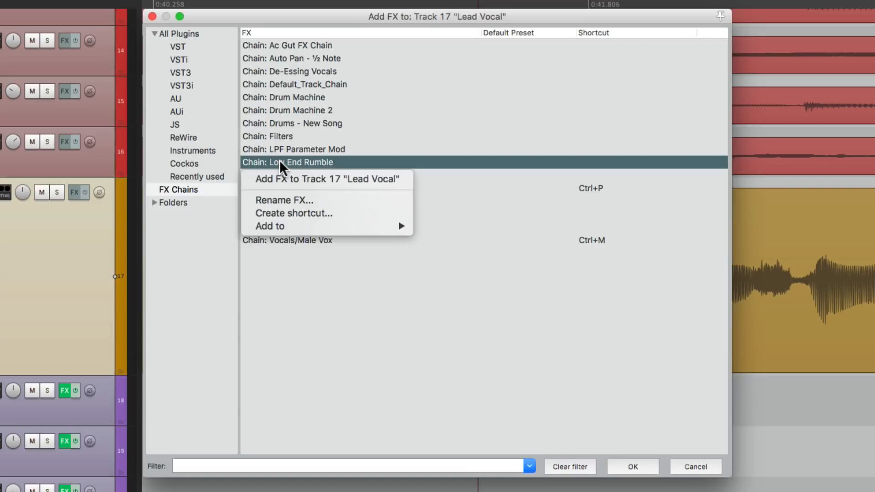
left_click(294, 213)
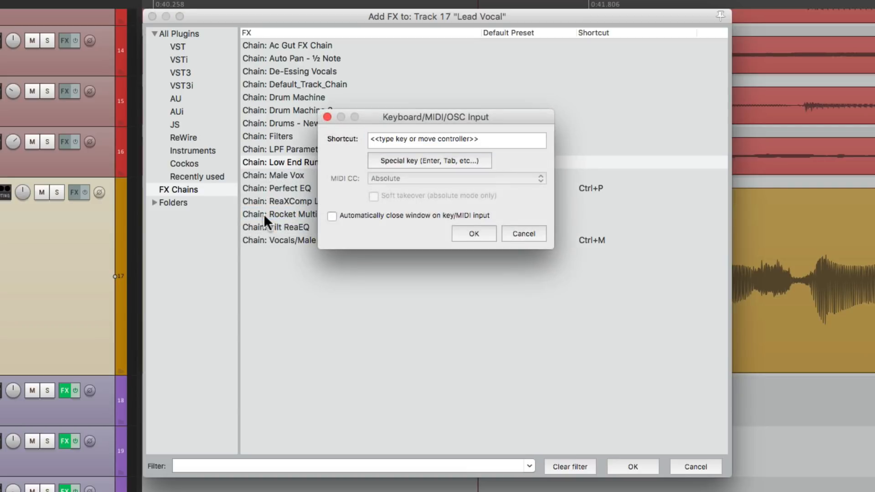
key("Ctrl+L")
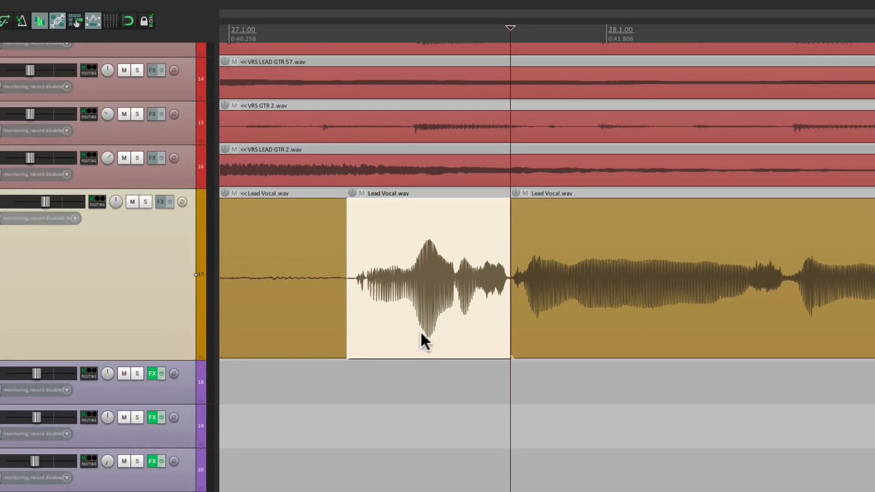
mouse_move(483, 262)
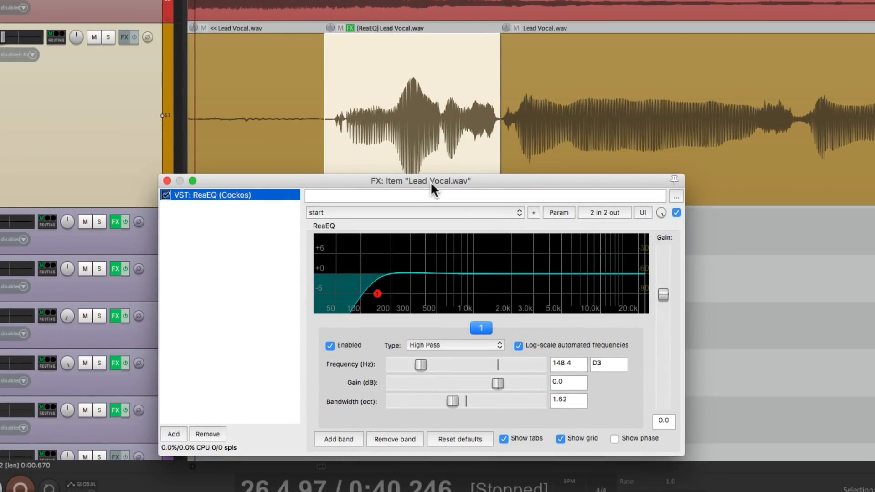
mouse_move(405, 101)
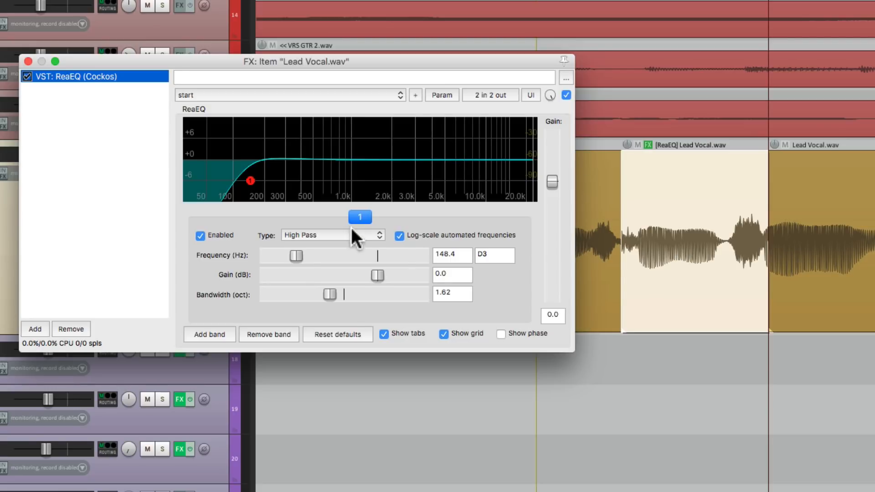
mouse_move(634, 214)
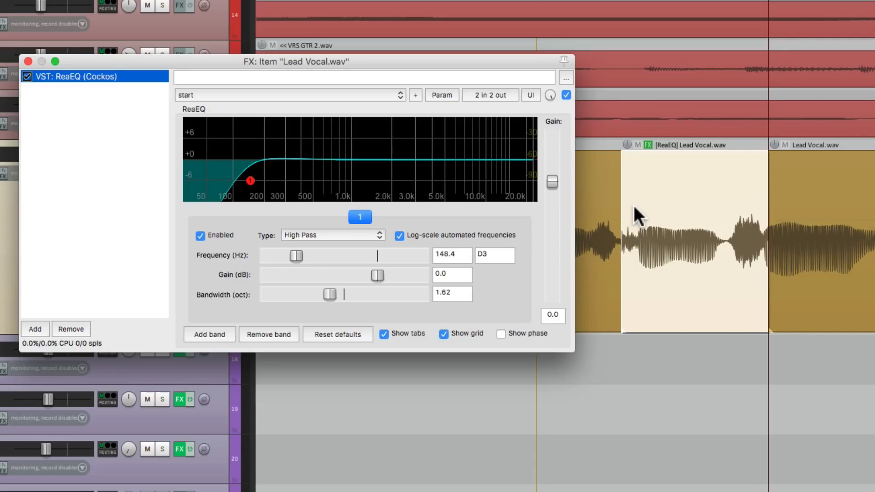
Step: Close the split vocal item's effects window after loading Low End Rumble
left_click(30, 66)
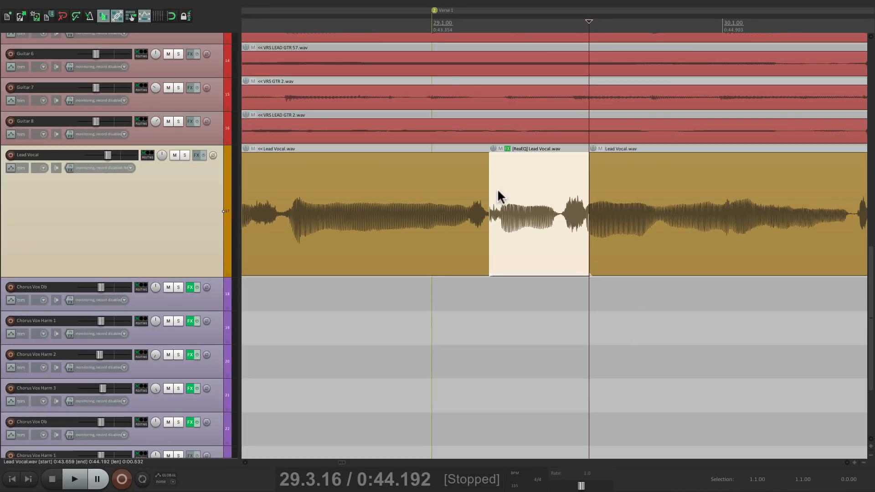
mouse_move(172, 203)
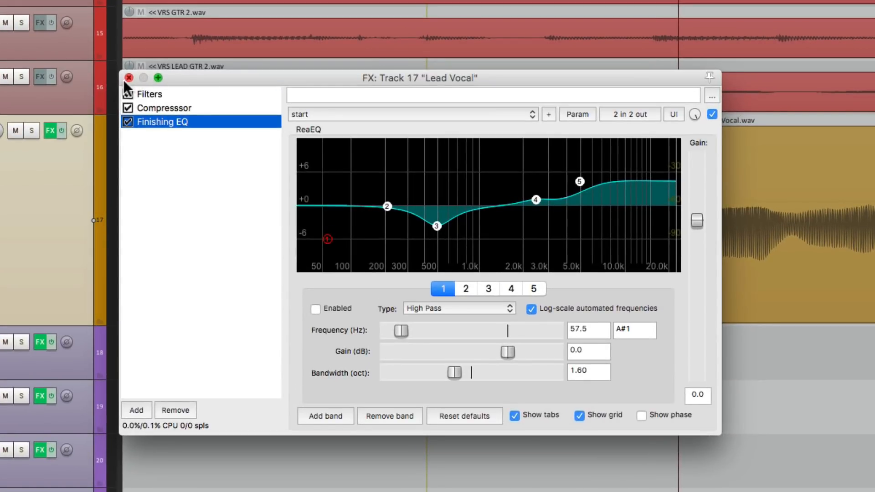
left_click(129, 78)
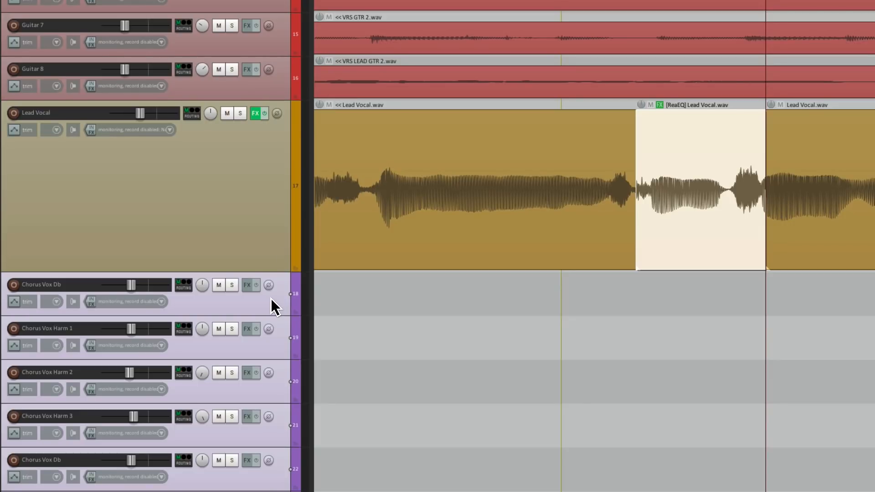